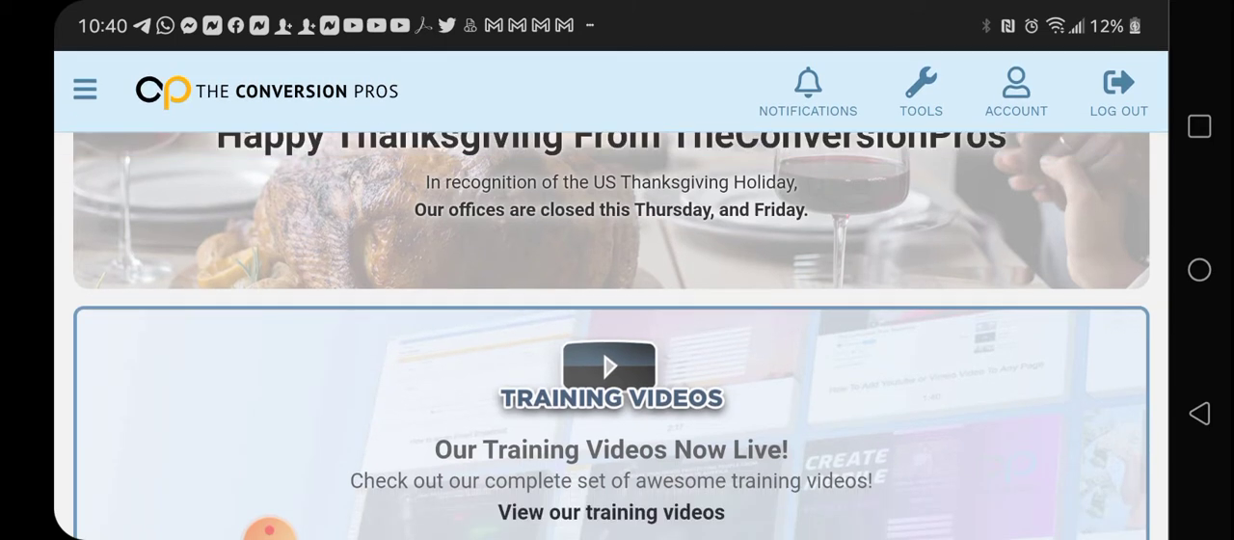
Go to the ACCOUNT profile page and open the Affiliates card.
{"action": "scroll", "scroll_direction": "down", "scroll_amount": 3}
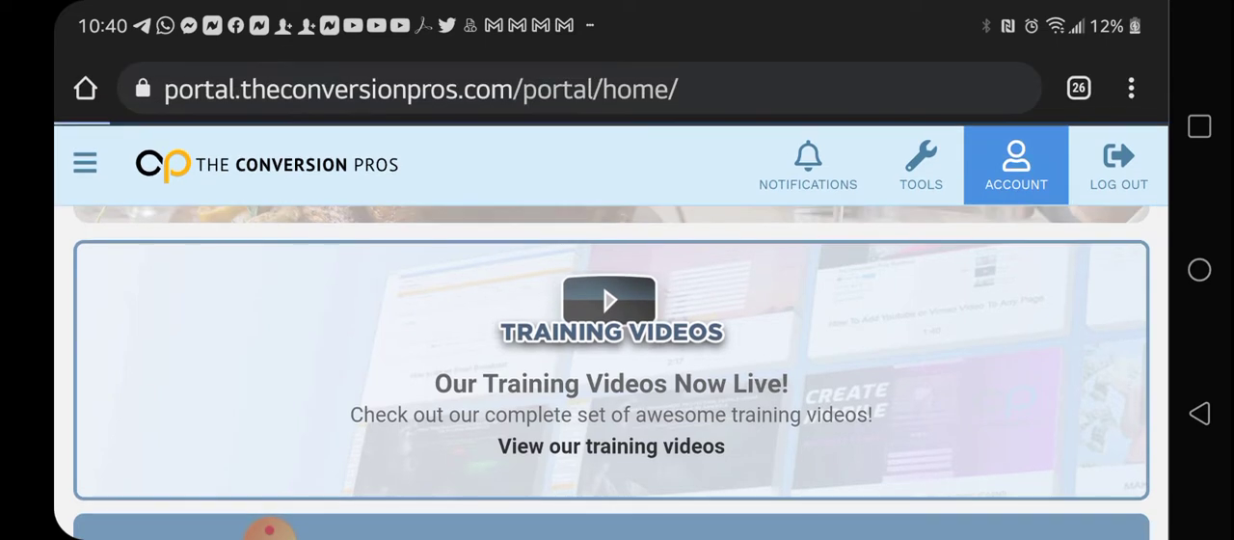
{"action": "left_click", "coordinate": [1015, 164]}
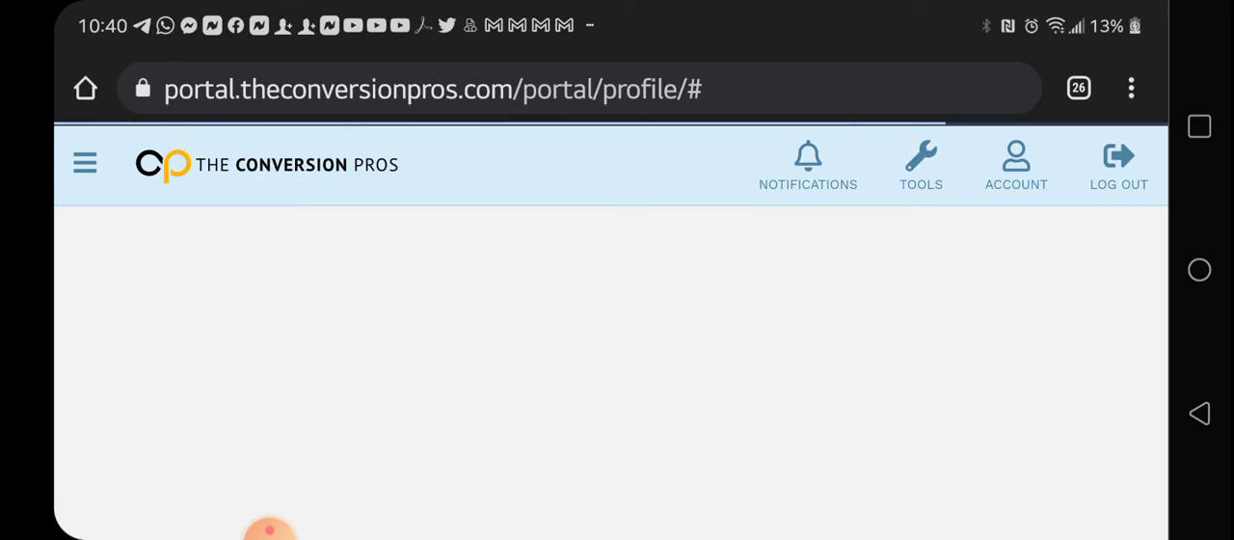
{"action": "scroll", "scroll_direction": "down", "scroll_amount": 3}
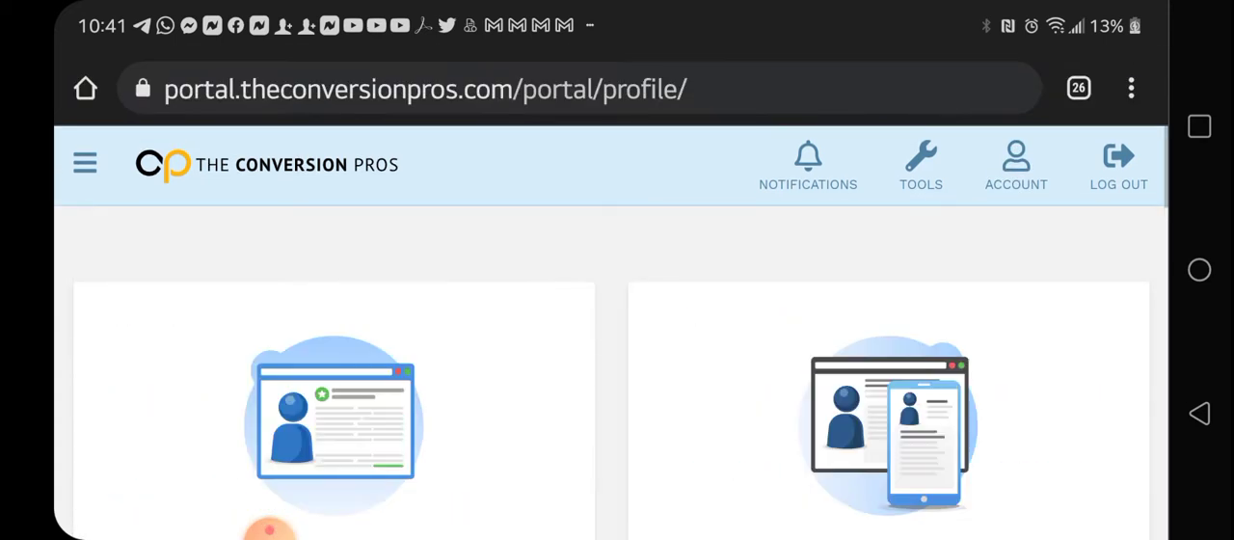
{"action": "scroll", "scroll_direction": "down", "scroll_amount": 3}
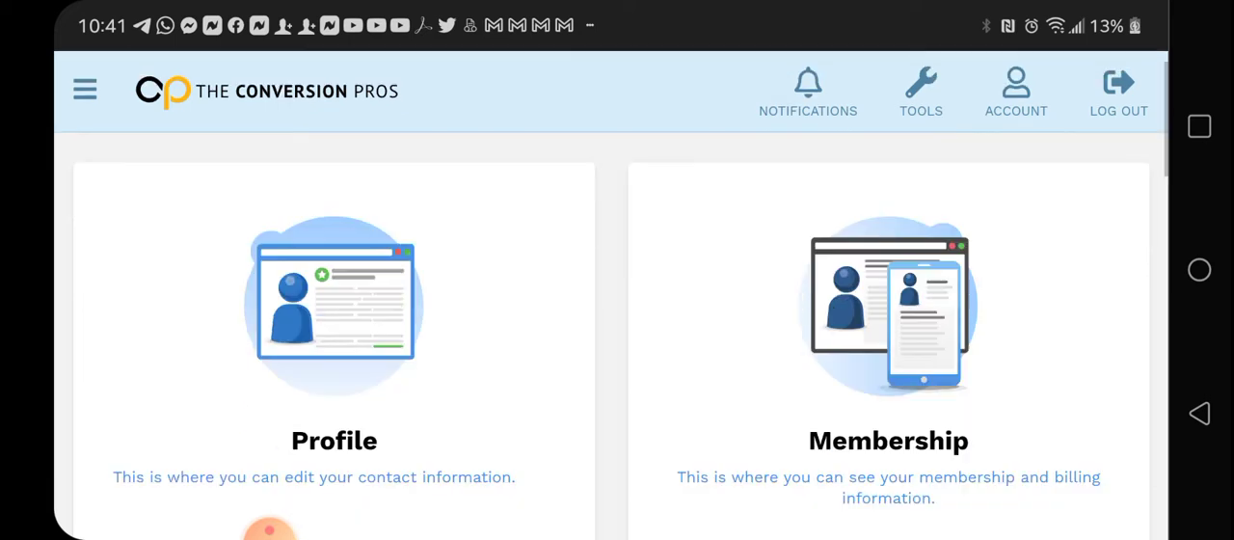
{"action": "scroll", "scroll_direction": "down", "scroll_amount": 3}
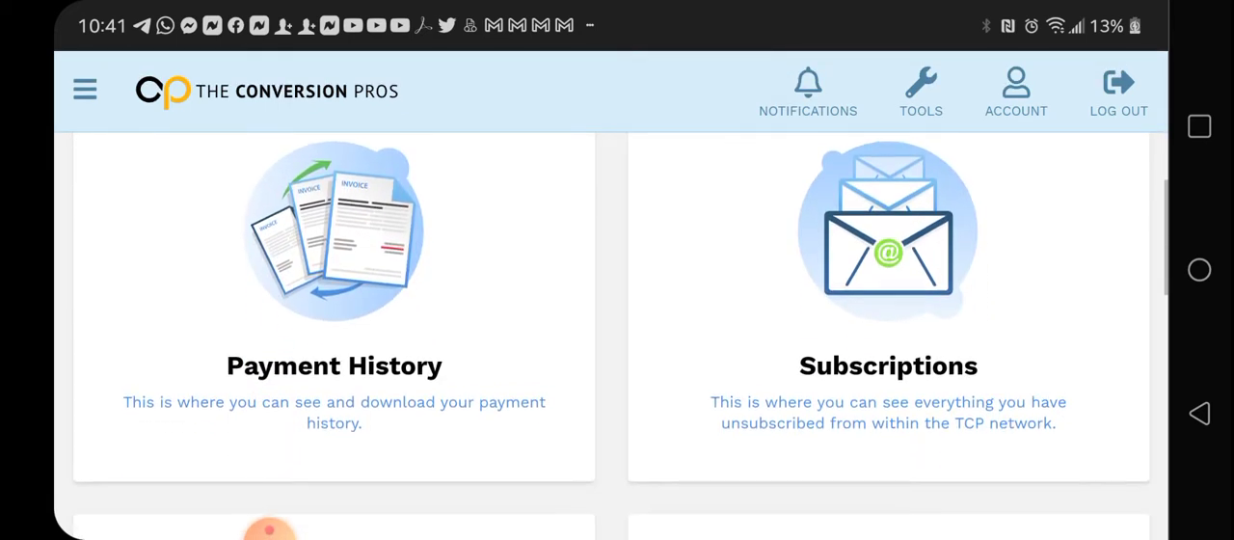
{"action": "scroll", "scroll_direction": "down", "scroll_amount": 3}
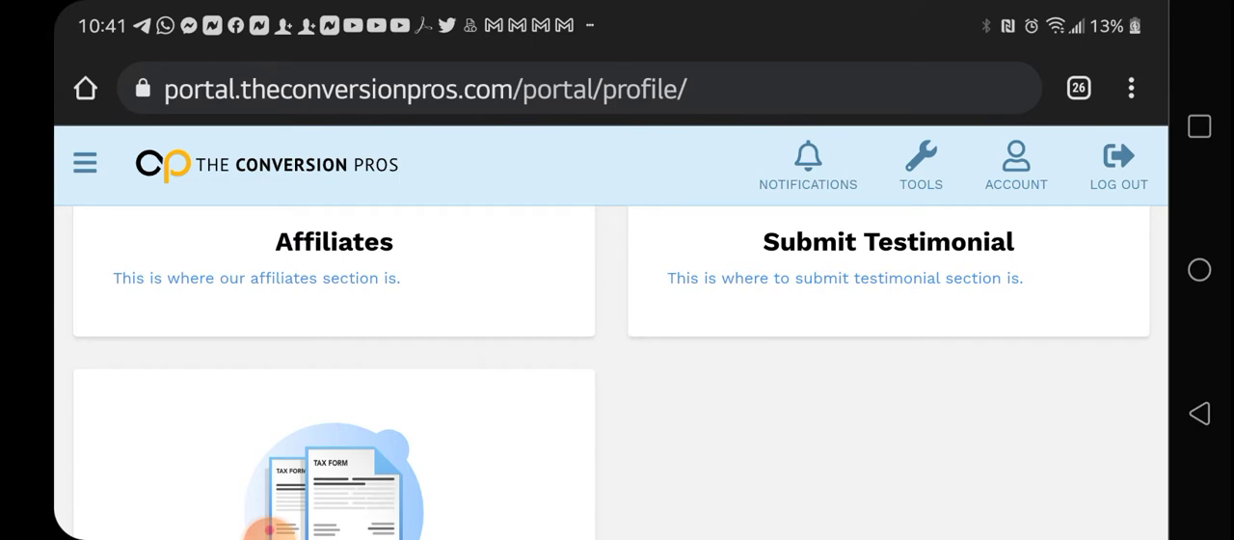
{"action": "left_click", "coordinate": [333, 241]}
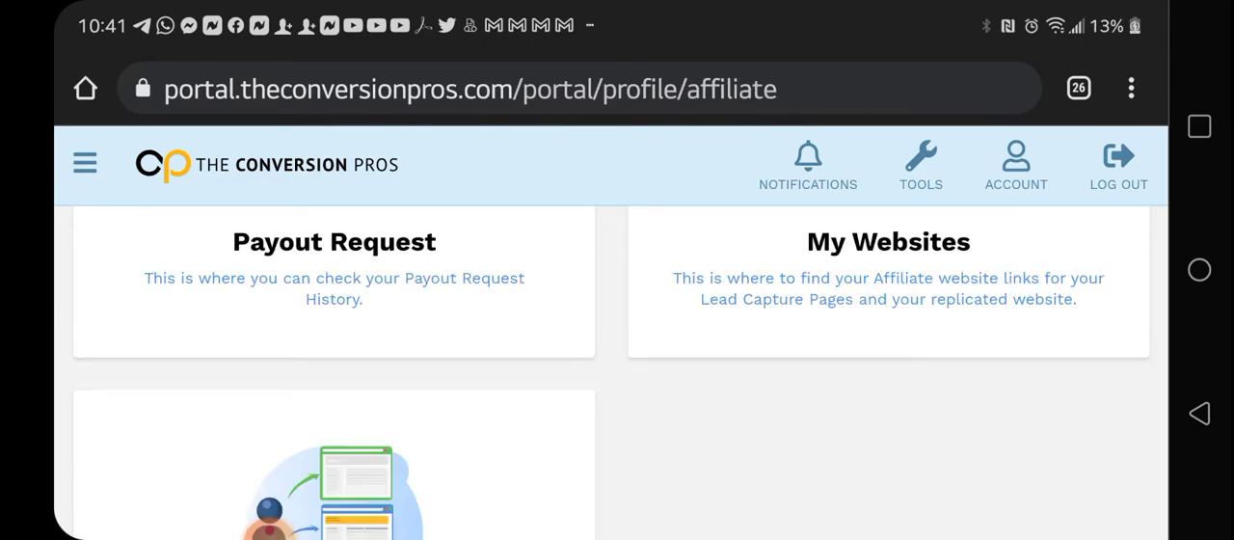
Open My Websites and launch the putwalletaway funnel link, which fails to load.
{"action": "left_click", "coordinate": [888, 242]}
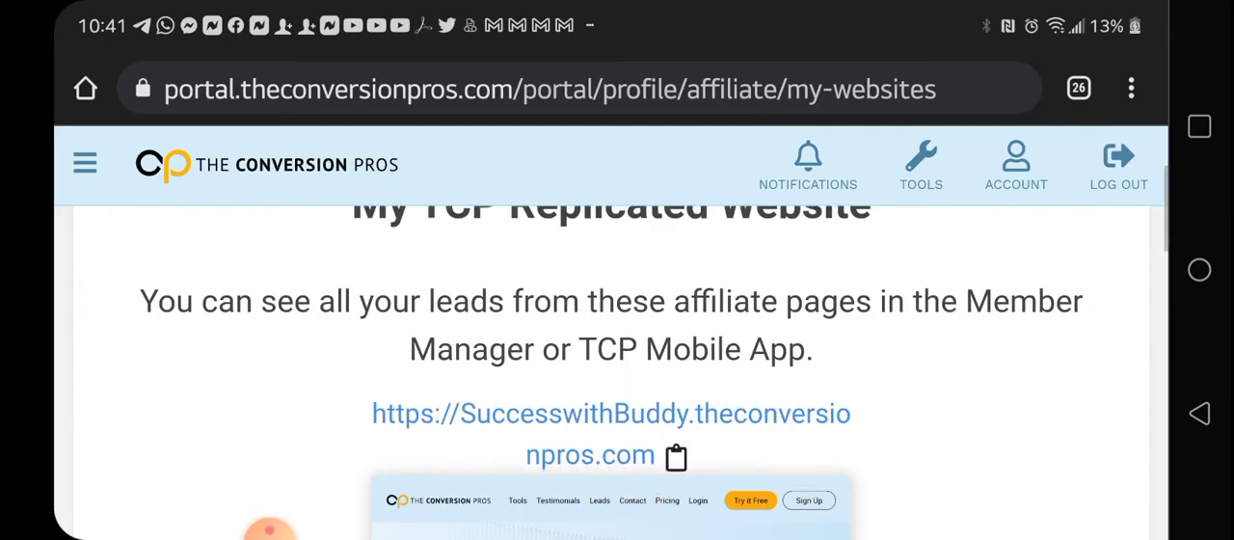
{"action": "scroll", "scroll_direction": "down", "scroll_amount": 3}
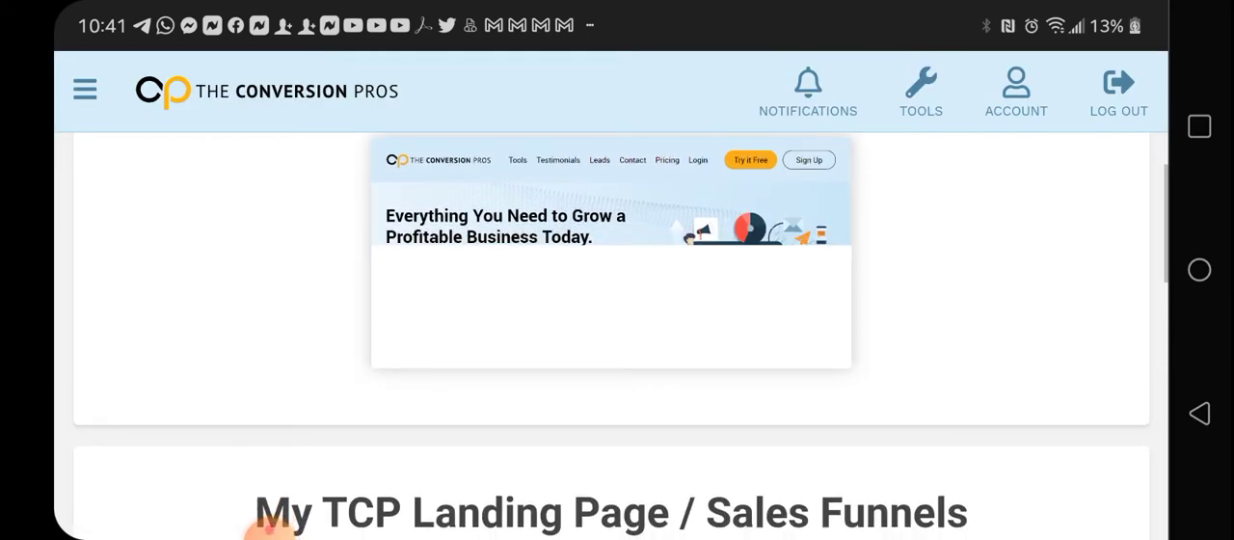
{"action": "scroll", "scroll_direction": "down", "scroll_amount": 3}
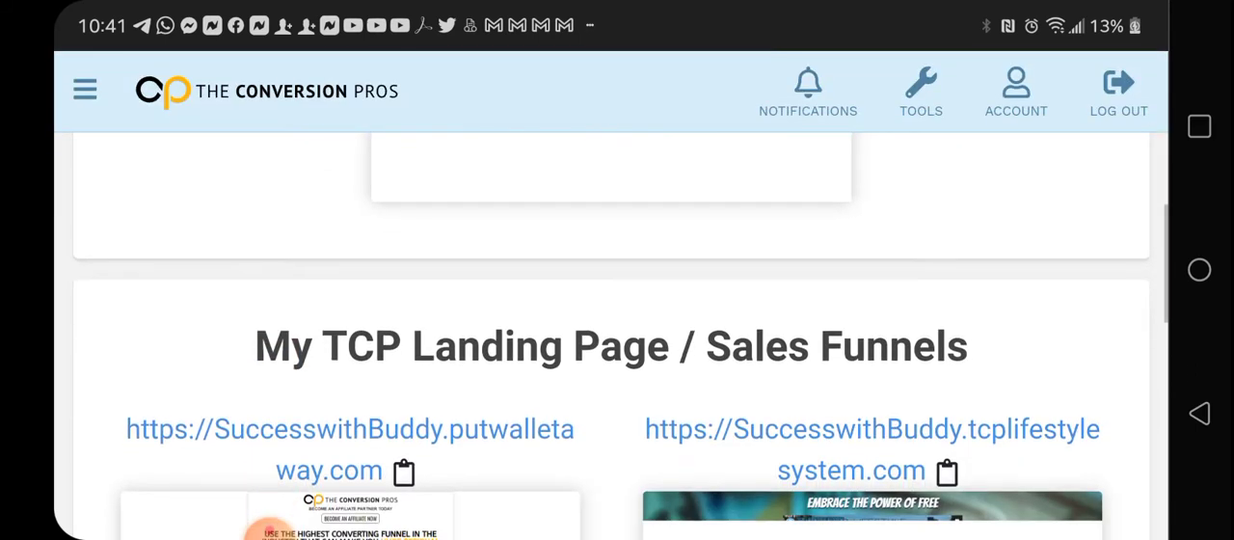
{"action": "scroll", "scroll_direction": "down", "scroll_amount": 3}
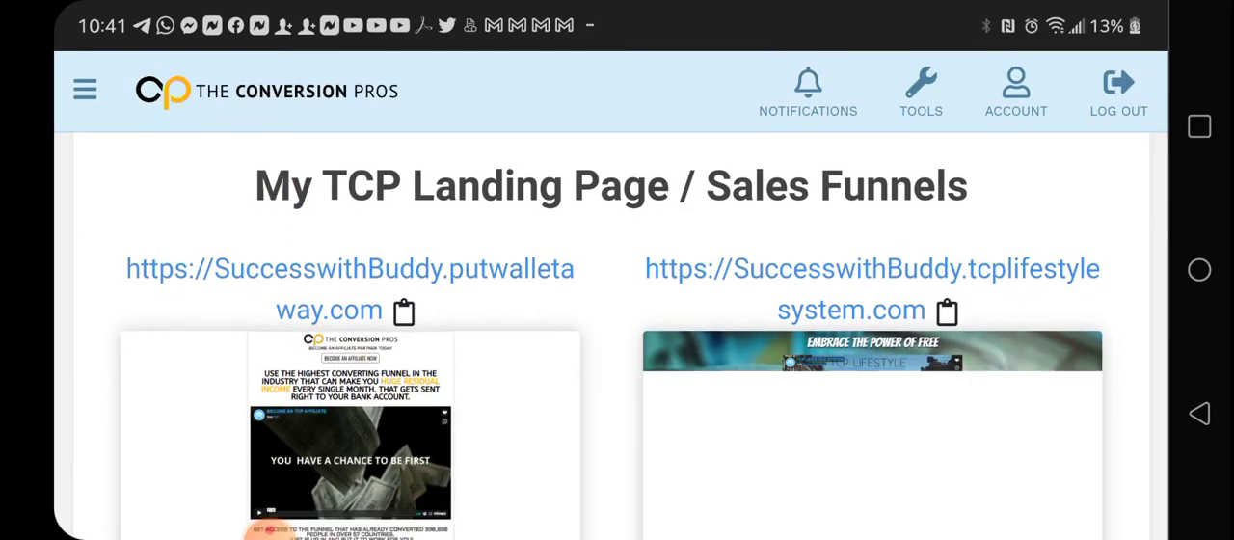
{"action": "left_click", "coordinate": [349, 269]}
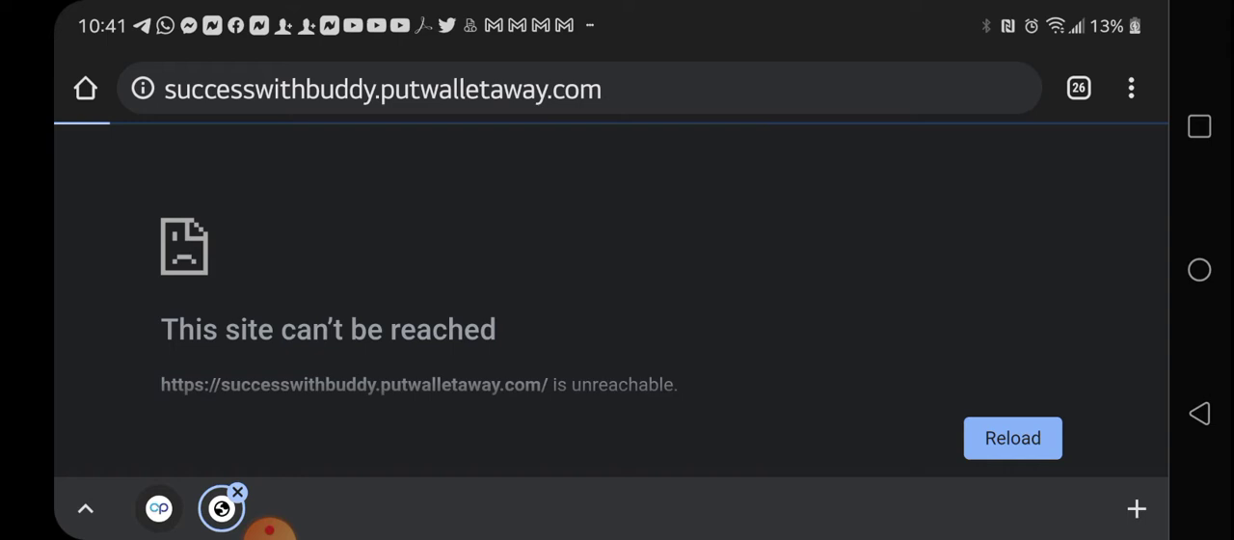
Reload and browse the putwalletaway funnel page, then open the tcplifestylesystem link.
{"action": "left_click", "coordinate": [1012, 437]}
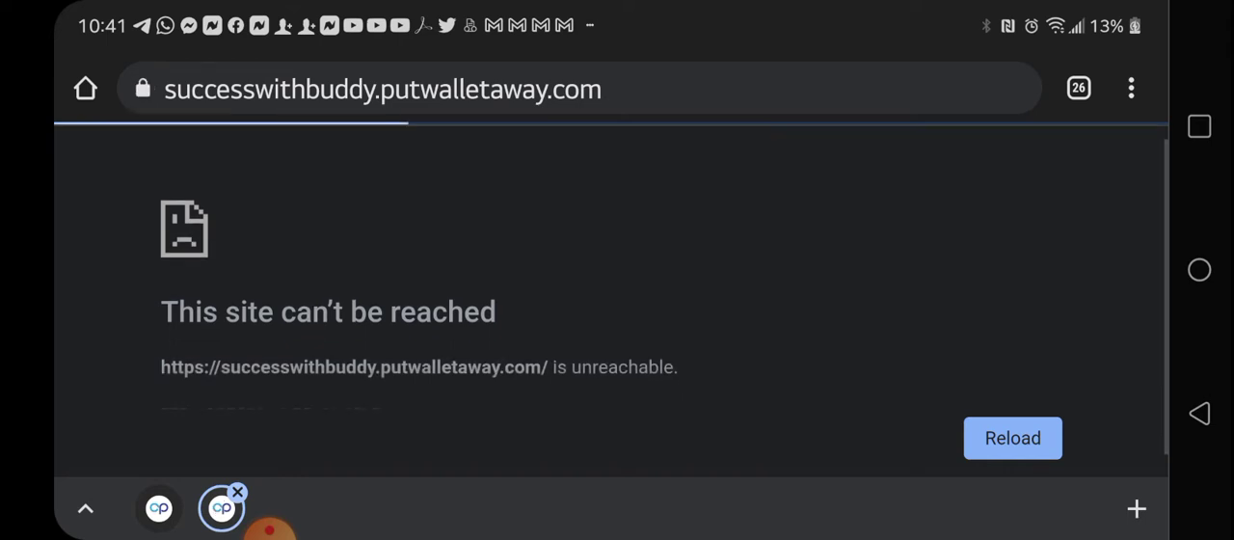
{"action": "left_click", "coordinate": [1012, 437]}
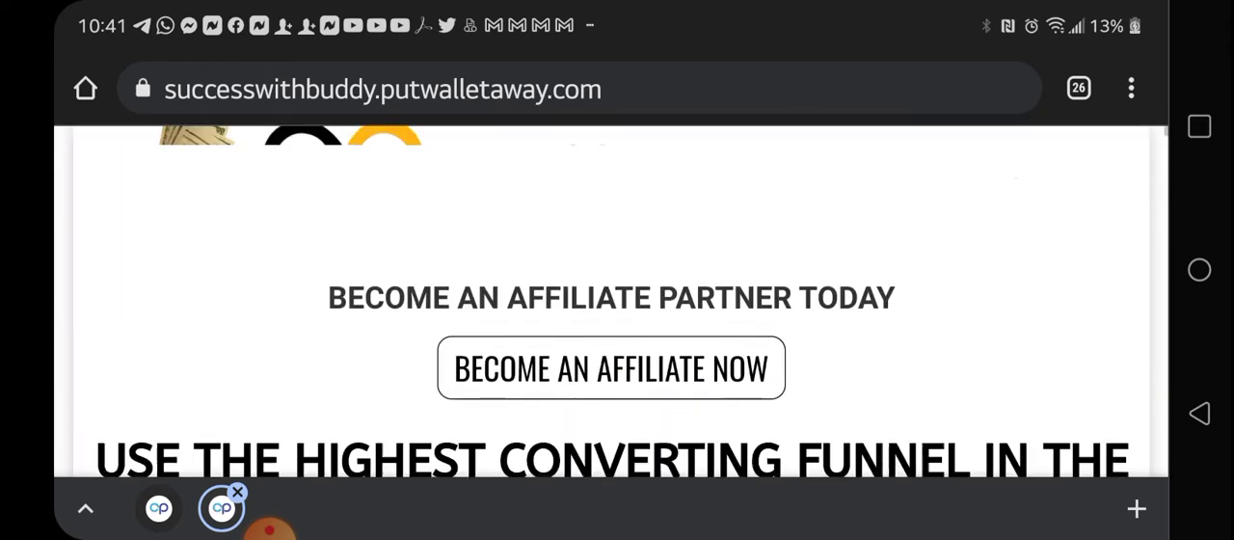
{"action": "scroll", "scroll_direction": "down", "scroll_amount": 3}
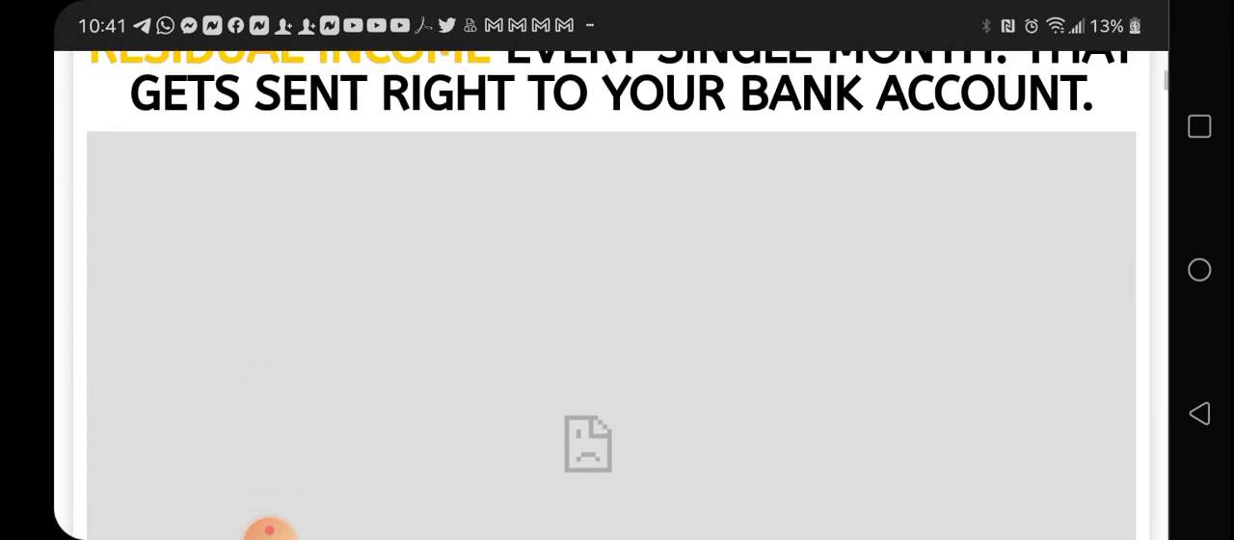
{"action": "scroll", "scroll_direction": "down", "scroll_amount": 3}
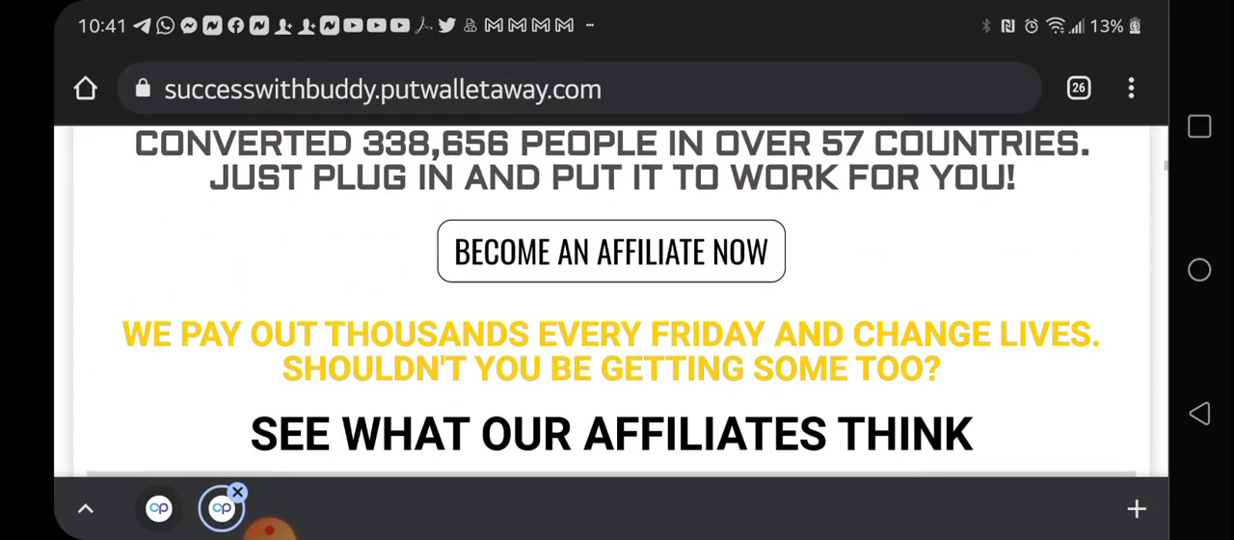
{"action": "left_click", "coordinate": [1124, 88]}
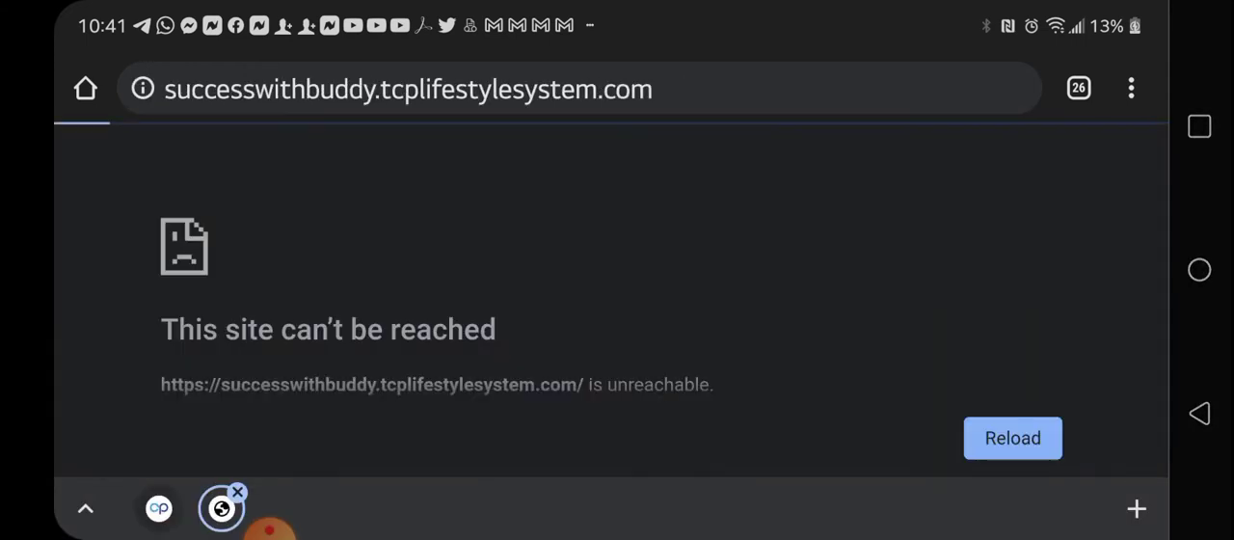
Reload the tcplifestylesystem page to see its hero banner, then return to the portal tab.
{"action": "left_click", "coordinate": [1012, 438]}
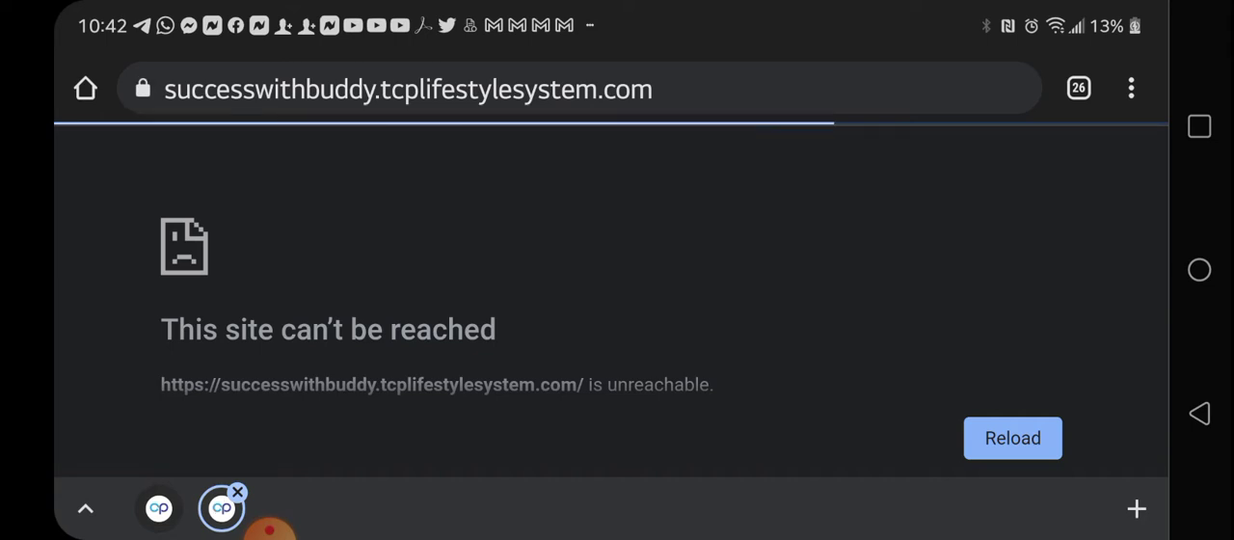
{"action": "left_click", "coordinate": [1013, 438]}
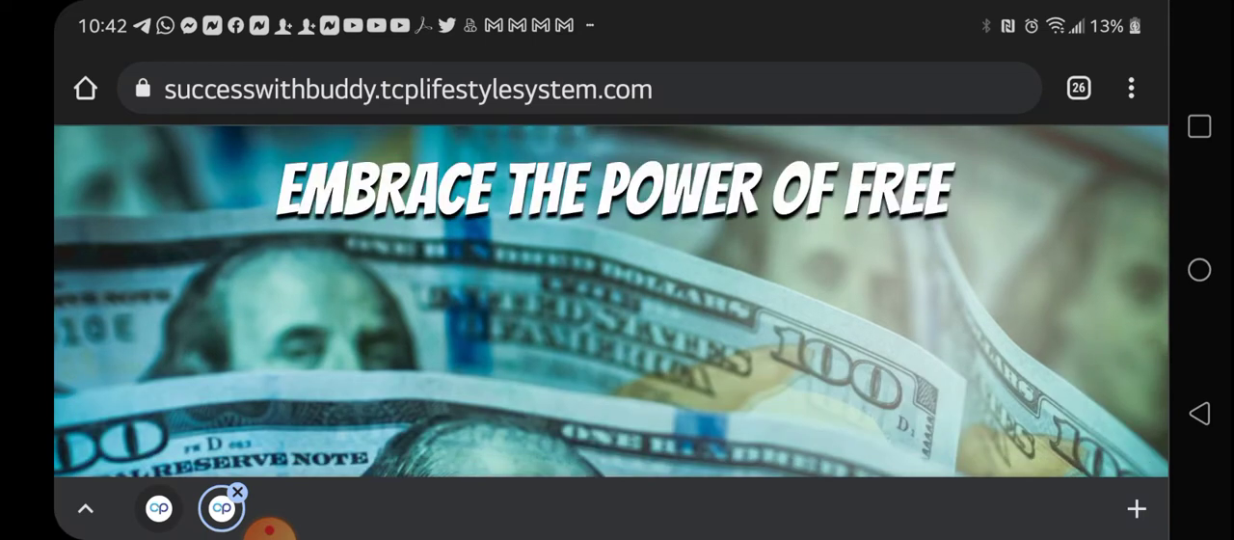
{"action": "left_click", "coordinate": [1078, 87]}
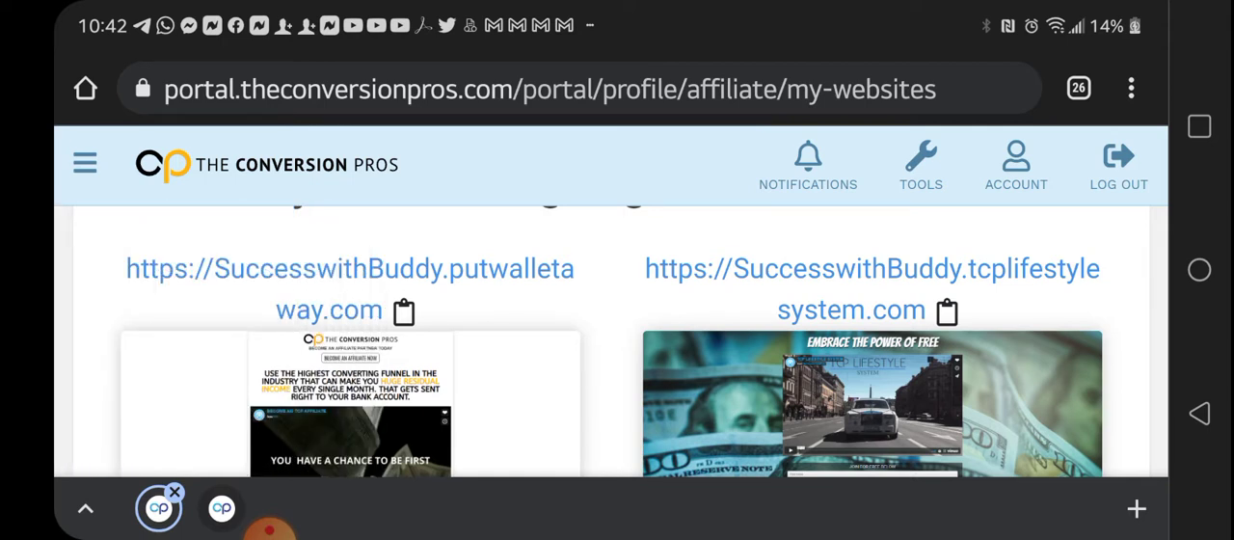
Open the hamburger menu and scroll past Favorites and Navigation to the marketing suite's Pages.
{"action": "left_click", "coordinate": [85, 162]}
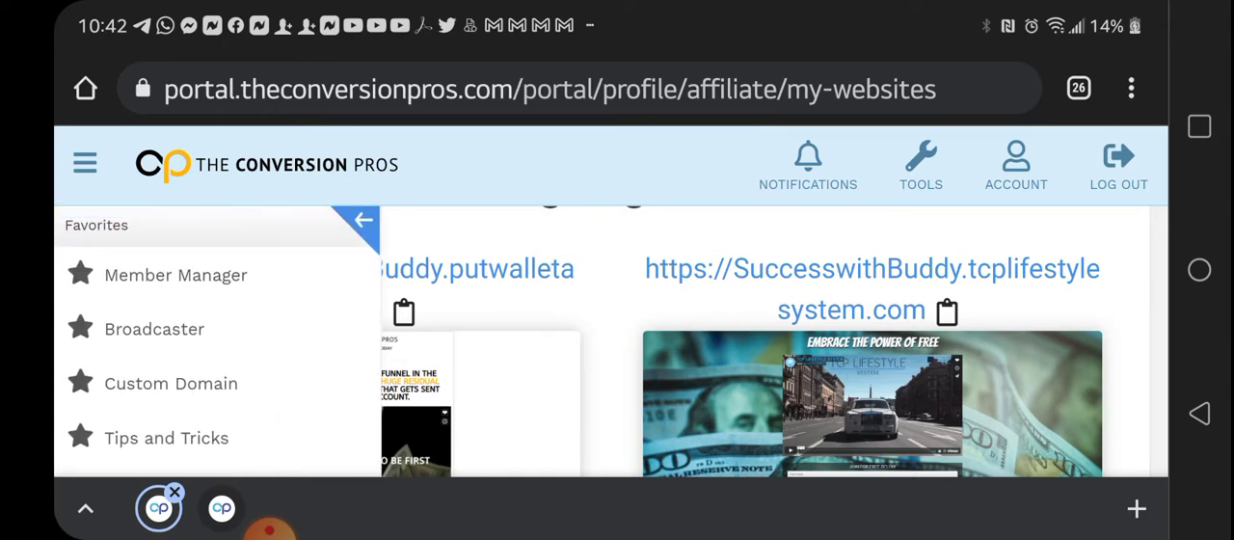
{"action": "scroll", "scroll_direction": "down", "scroll_amount": 3}
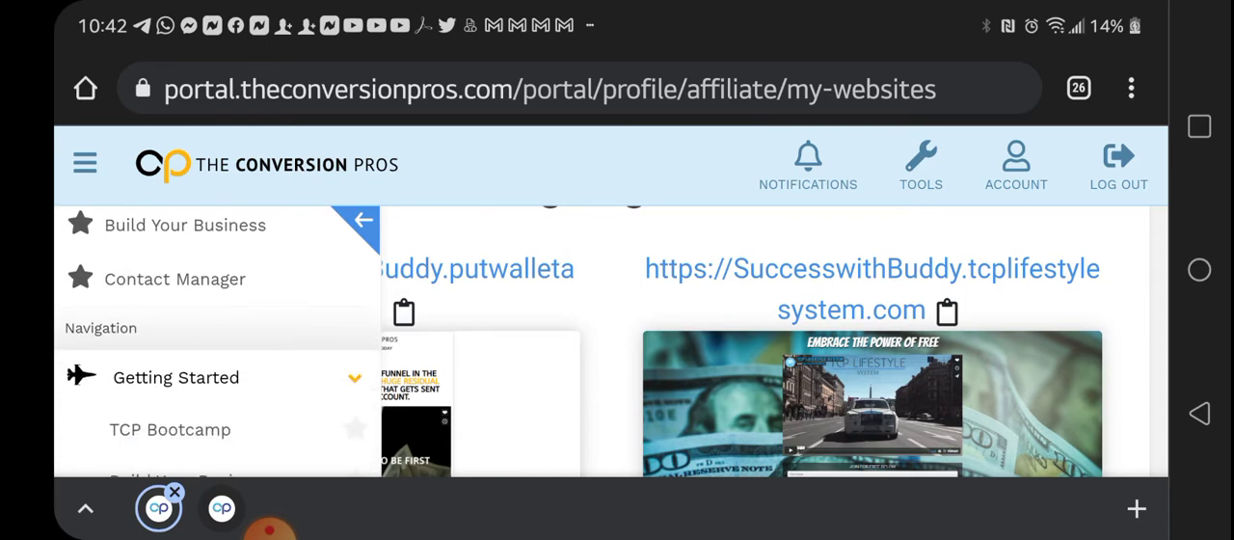
{"action": "scroll", "scroll_direction": "down", "scroll_amount": 3}
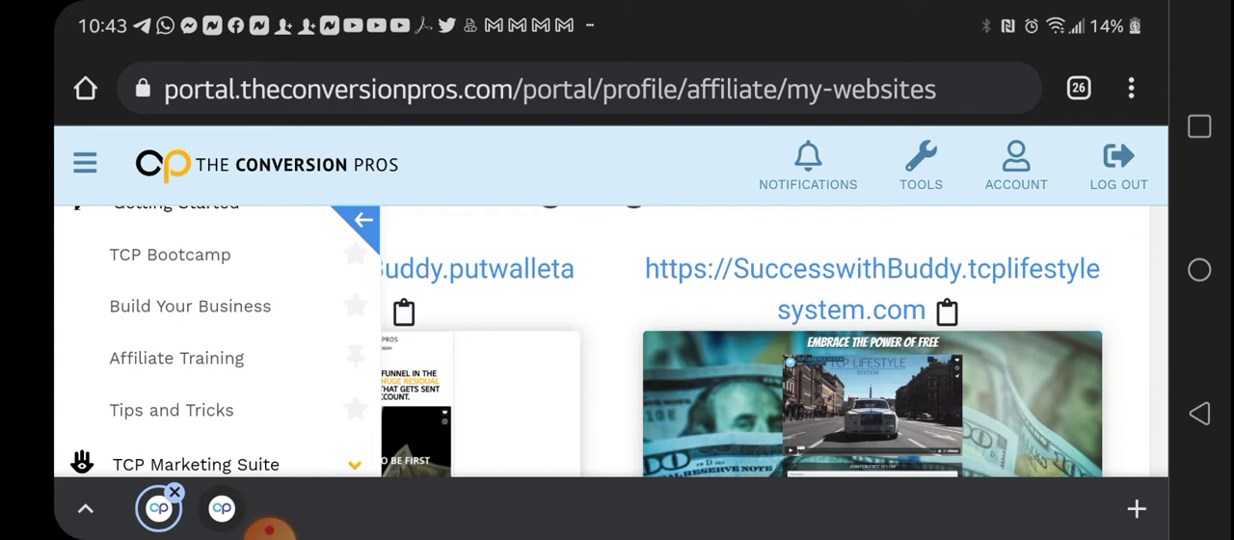
{"action": "scroll", "scroll_direction": "down", "scroll_amount": 3}
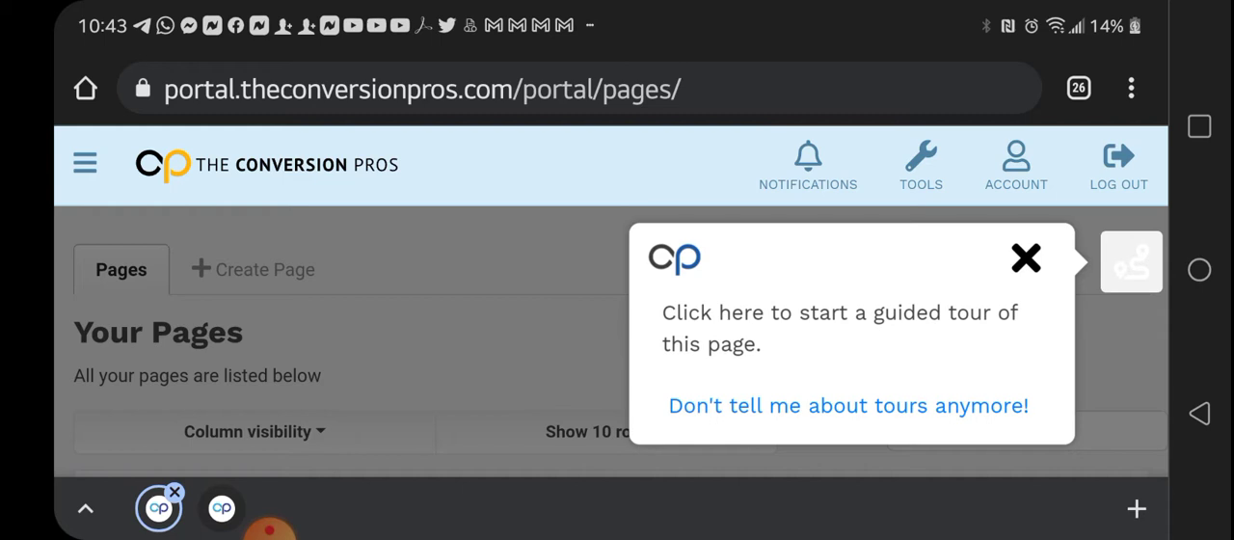
Dismiss the tour prompt and preview the LawOfAttraction page through its Get Link dialog.
{"action": "left_click", "coordinate": [1025, 257]}
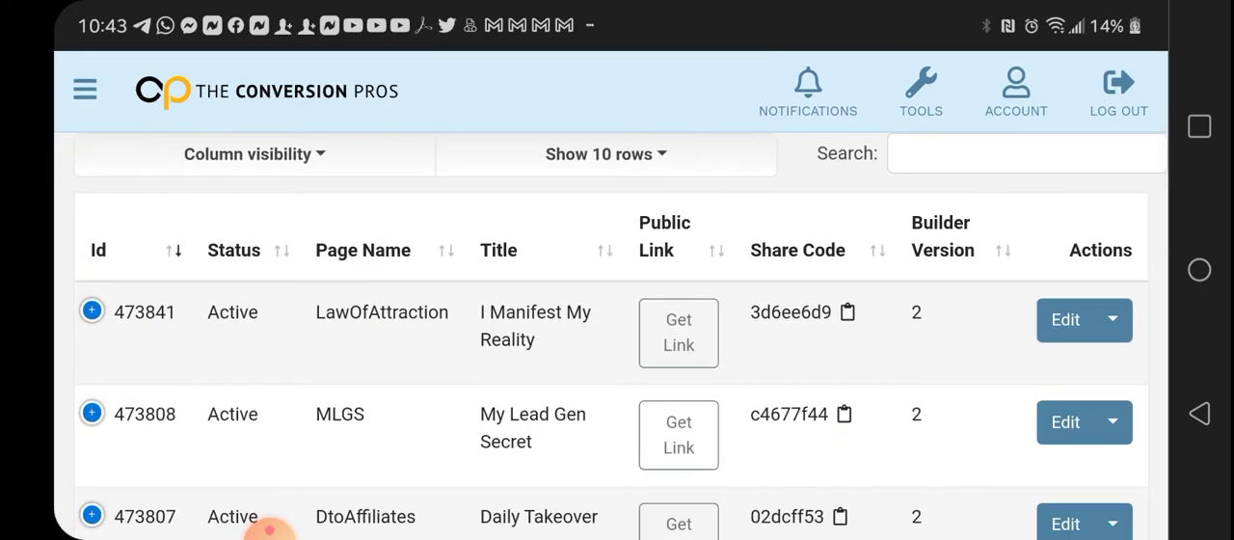
{"action": "left_click", "coordinate": [677, 333]}
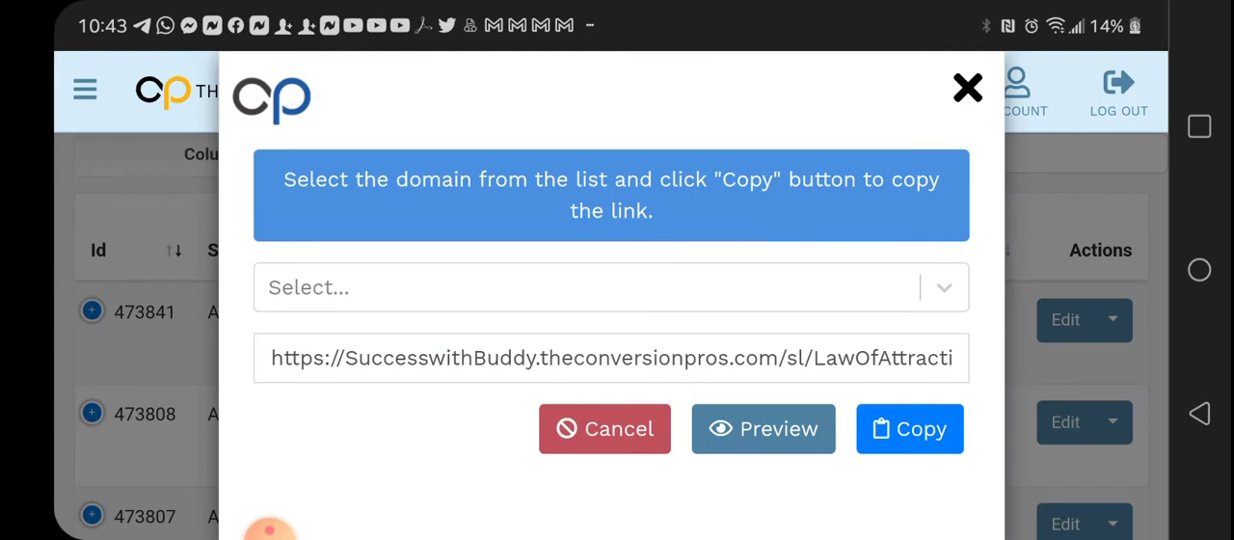
{"action": "left_click", "coordinate": [763, 428]}
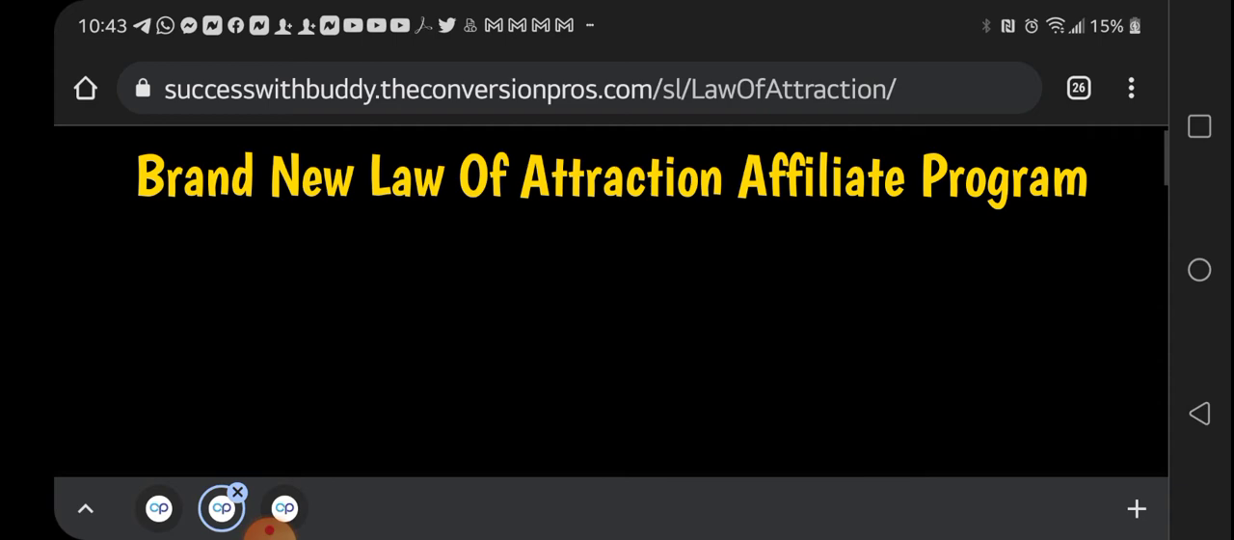
Scroll the Law Of Attraction page down to its sign-up form and contact footer.
{"action": "scroll", "scroll_direction": "down", "scroll_amount": 3}
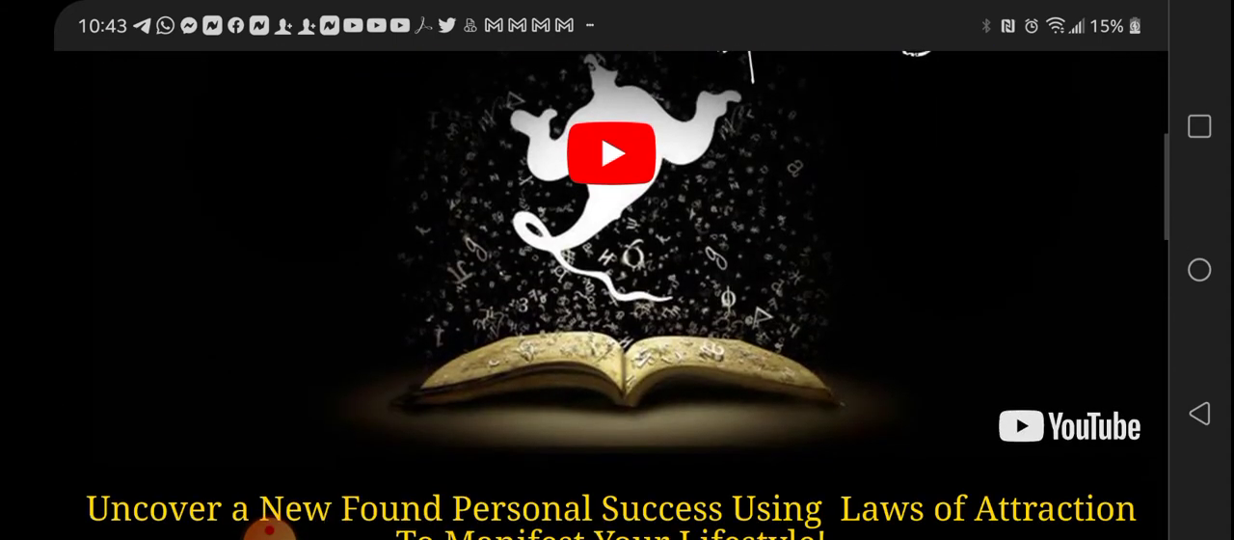
{"action": "scroll", "scroll_direction": "down", "scroll_amount": 3}
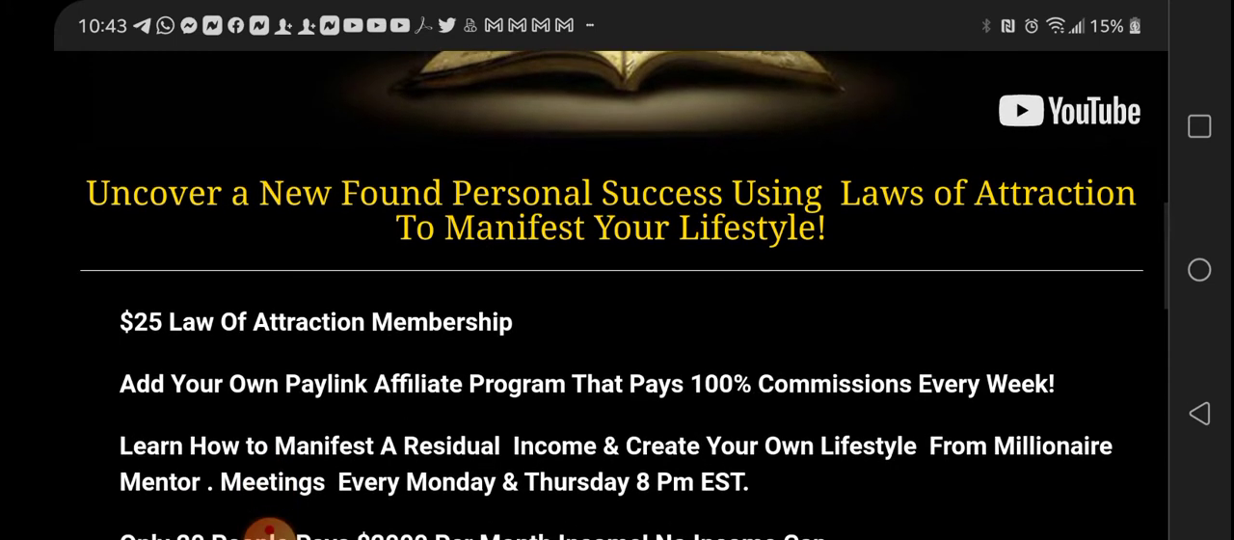
{"action": "scroll", "scroll_direction": "down", "scroll_amount": 3}
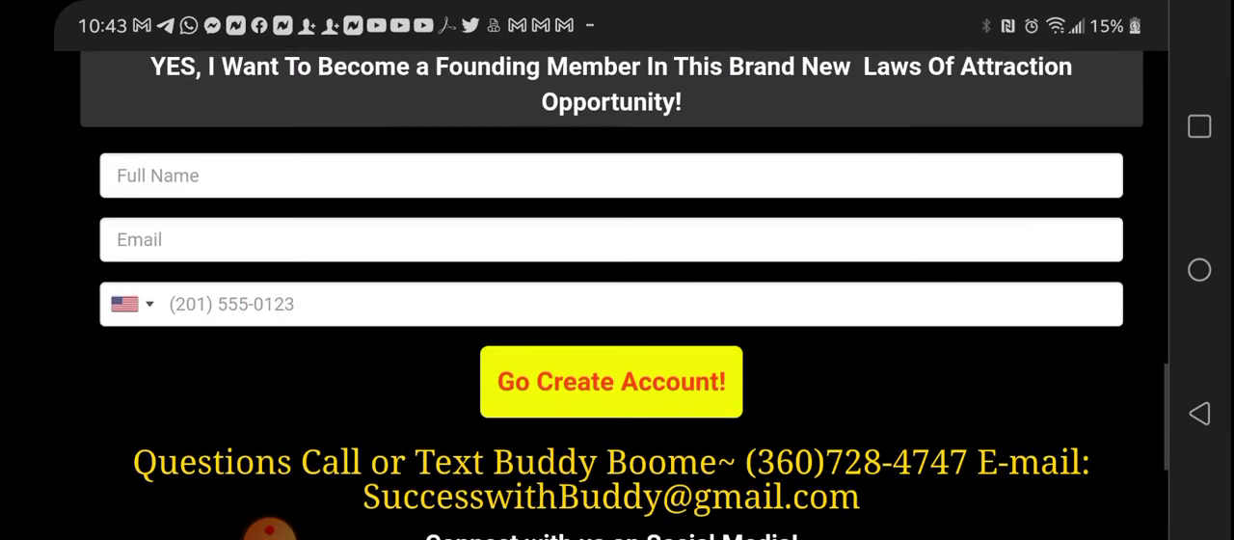
{"action": "scroll", "scroll_direction": "down", "scroll_amount": 3}
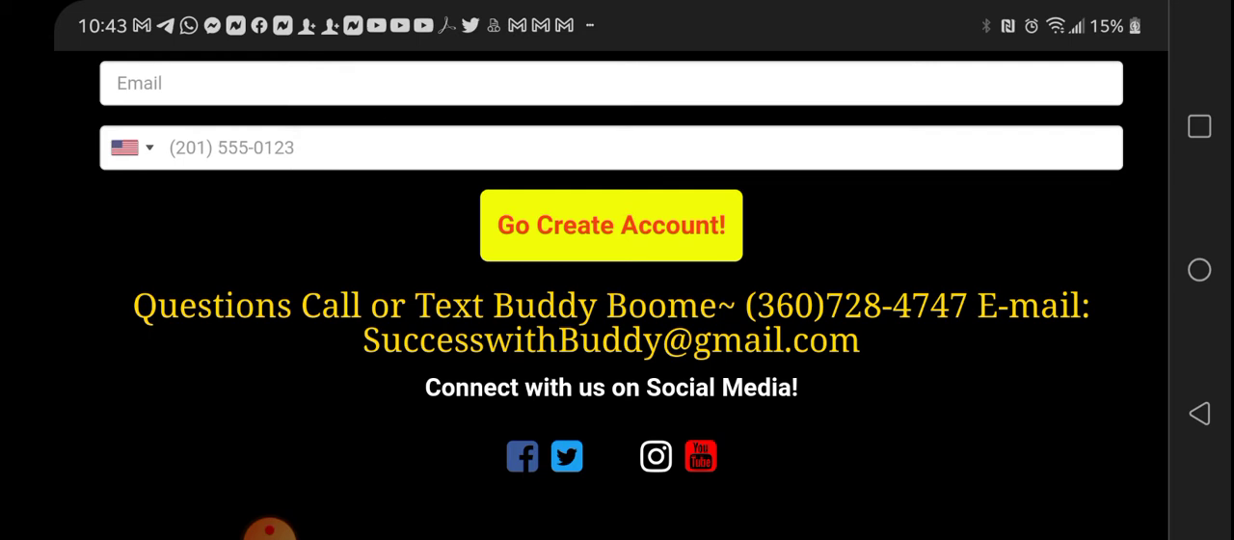
{"action": "scroll", "scroll_direction": "down", "scroll_amount": 3}
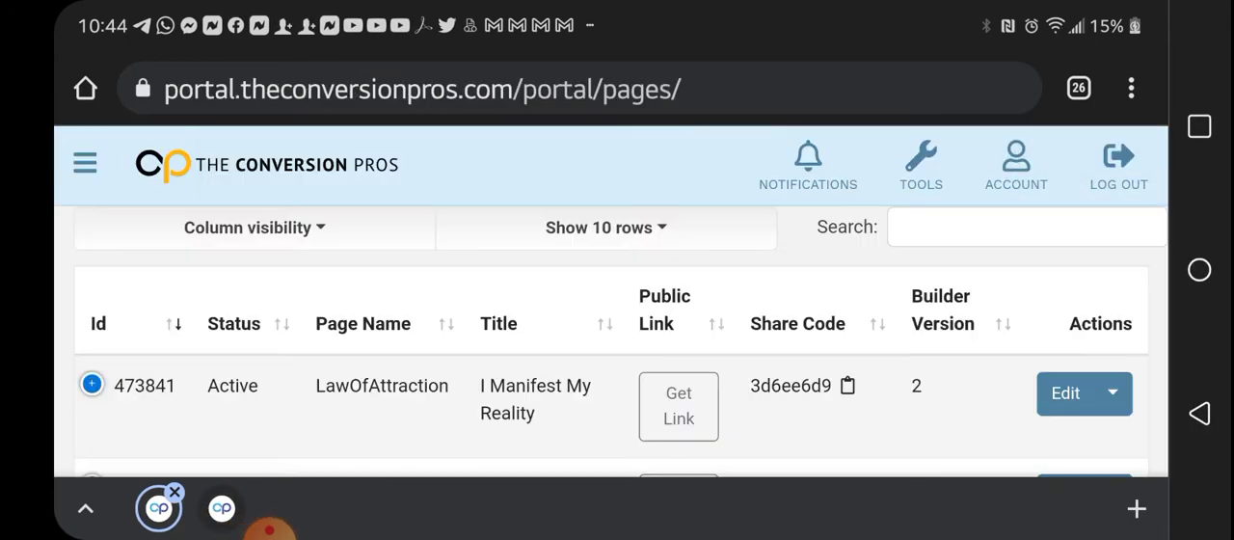
Scroll the Your Pages table and switch to page 2, entries 11 to 16.
{"action": "scroll", "scroll_direction": "down", "scroll_amount": 3}
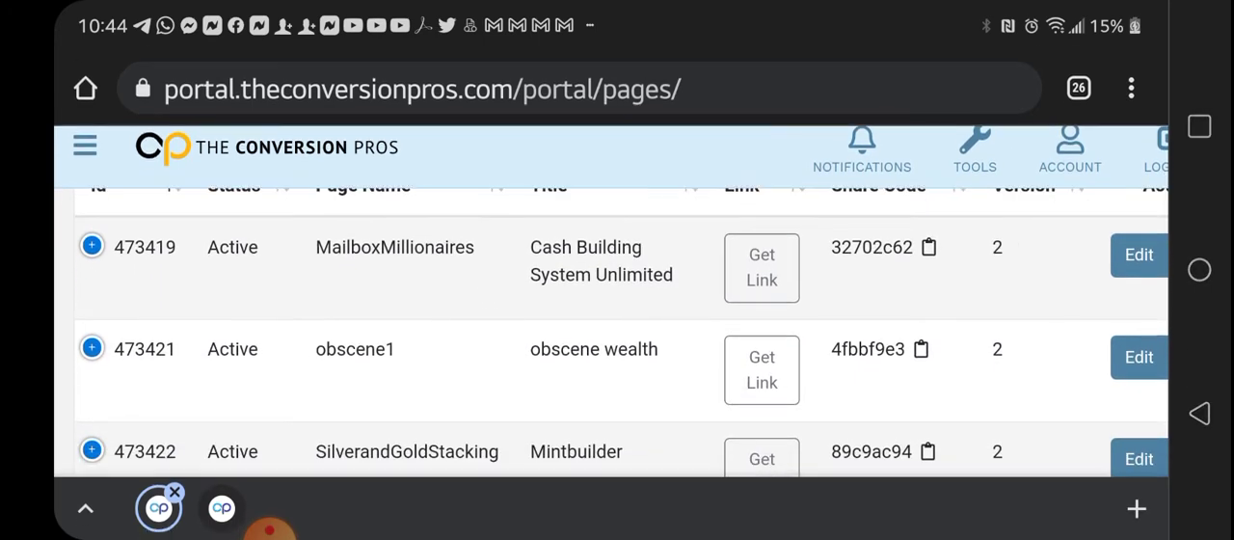
{"action": "scroll", "scroll_direction": "down", "scroll_amount": 3}
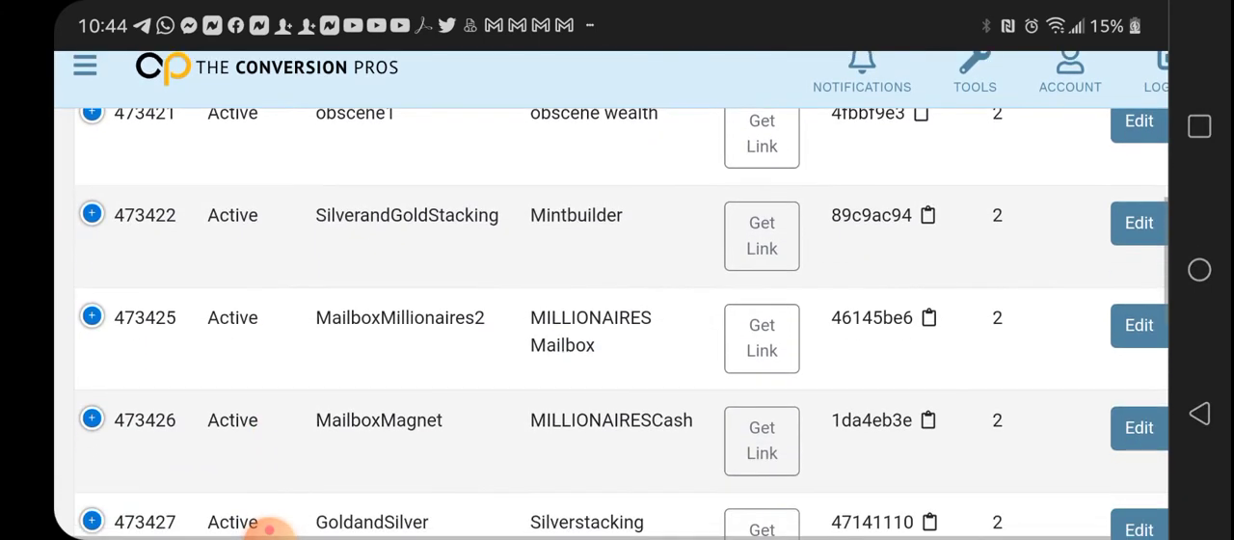
{"action": "scroll", "scroll_direction": "down", "scroll_amount": 3}
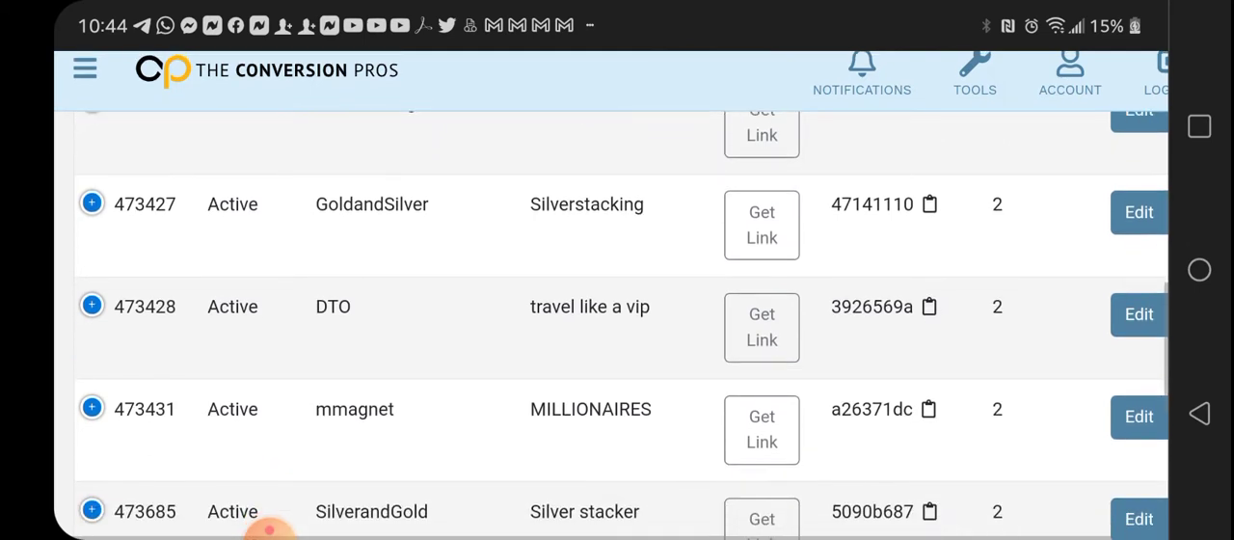
{"action": "scroll", "scroll_direction": "down", "scroll_amount": 3}
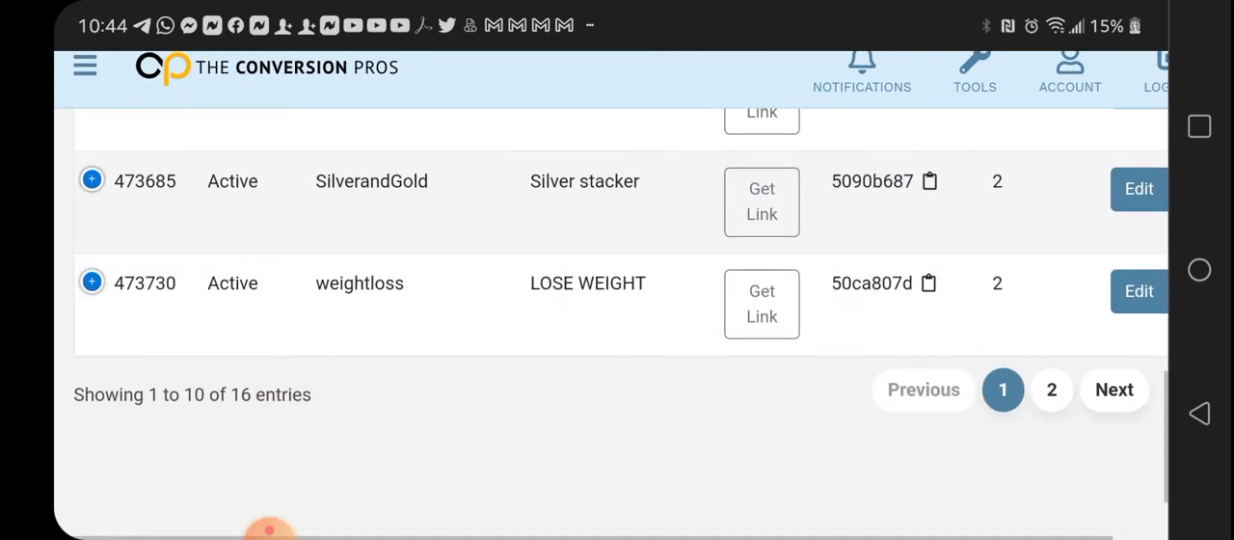
{"action": "left_click", "coordinate": [1052, 390]}
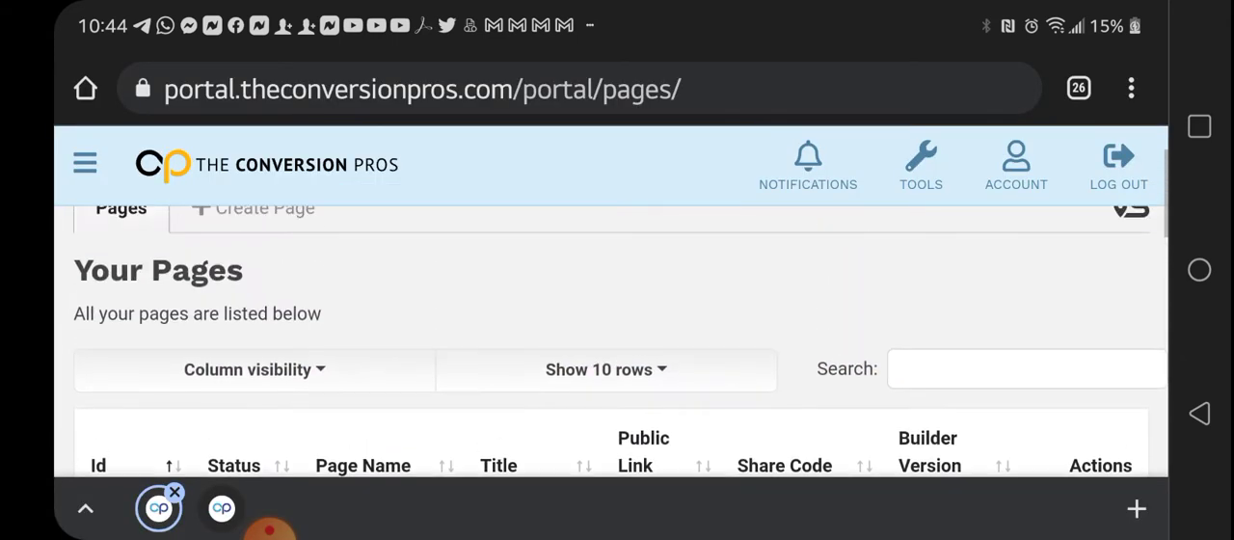
{"action": "scroll", "scroll_direction": "down", "scroll_amount": 3}
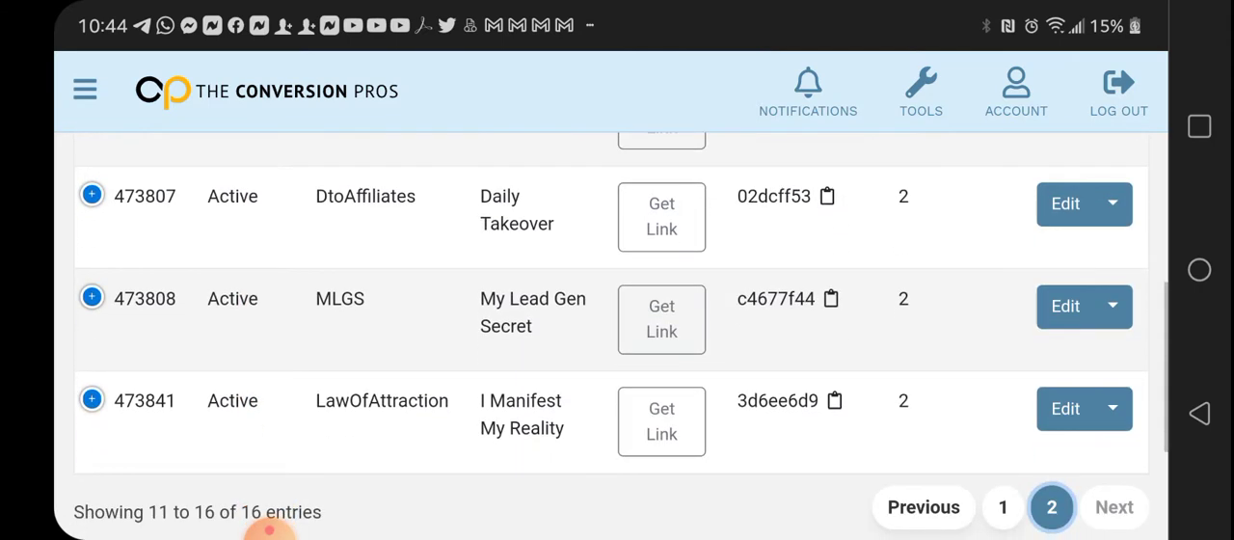
Preview the MLGS landing page and scroll through its lead form and contact footer.
{"action": "scroll", "scroll_direction": "down", "scroll_amount": 3}
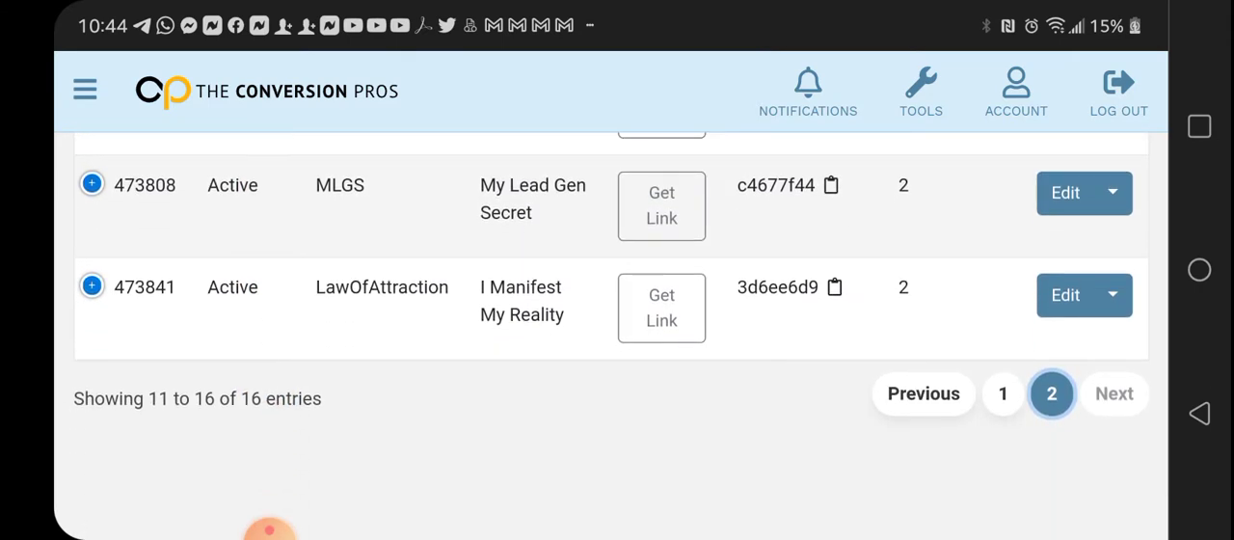
{"action": "left_click", "coordinate": [661, 206]}
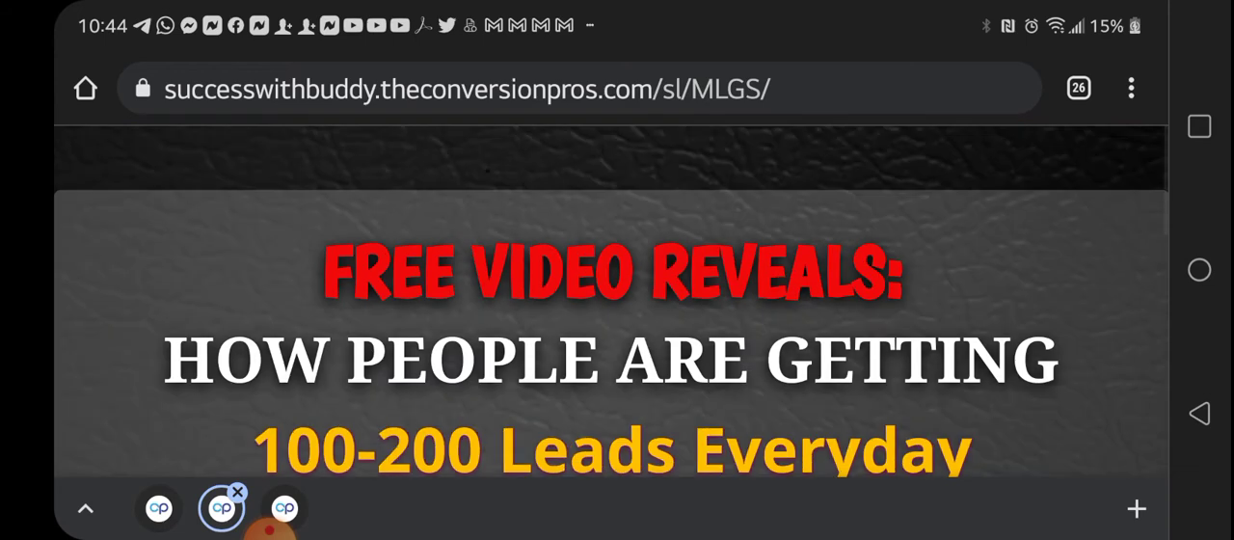
{"action": "scroll", "scroll_direction": "down", "scroll_amount": 3}
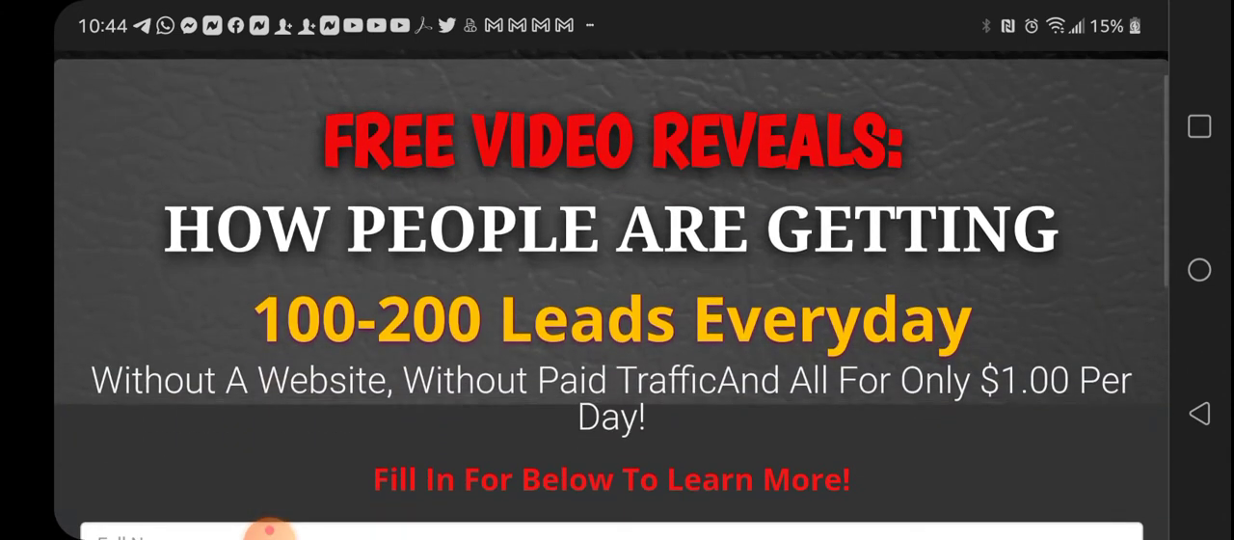
{"action": "scroll", "scroll_direction": "down", "scroll_amount": 3}
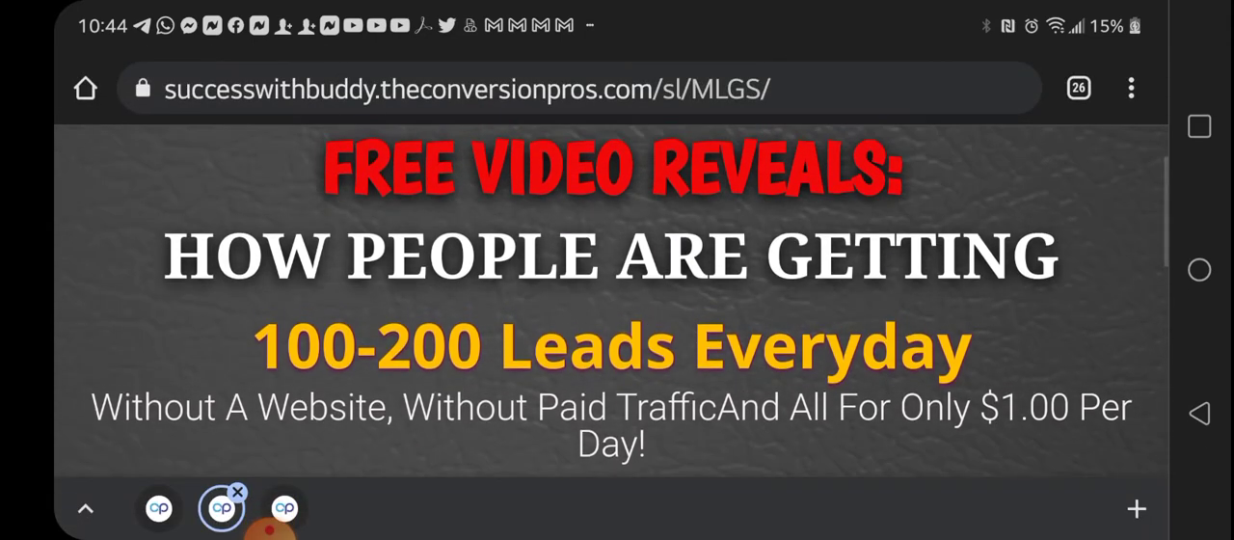
{"action": "scroll", "scroll_direction": "down", "scroll_amount": 3}
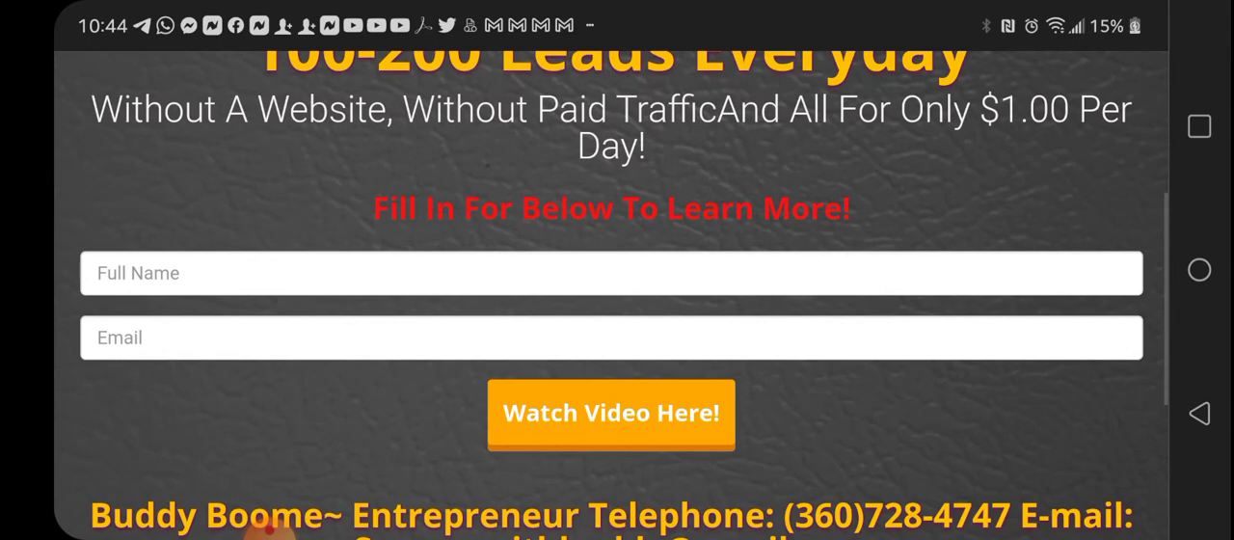
{"action": "scroll", "scroll_direction": "up", "scroll_amount": 3}
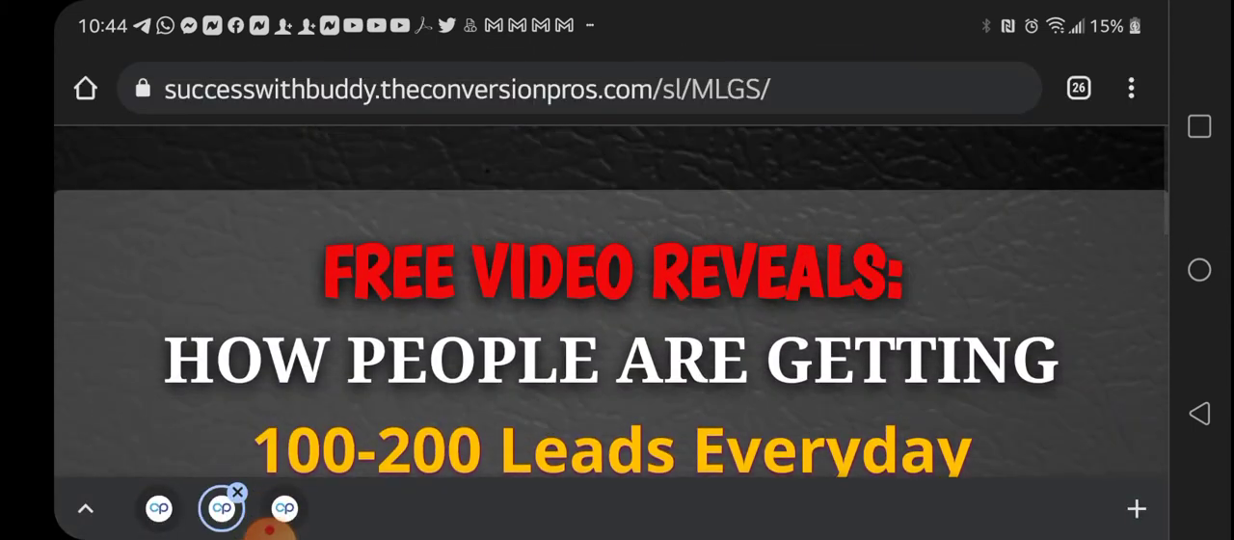
{"action": "scroll", "scroll_direction": "down", "scroll_amount": 3}
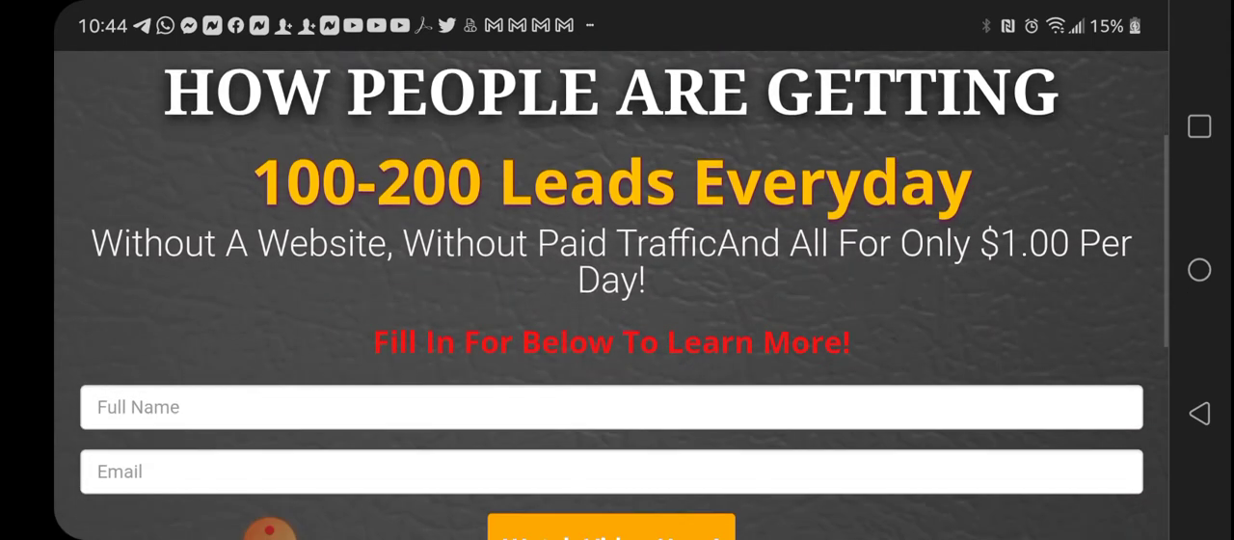
{"action": "scroll", "scroll_direction": "down", "scroll_amount": 3}
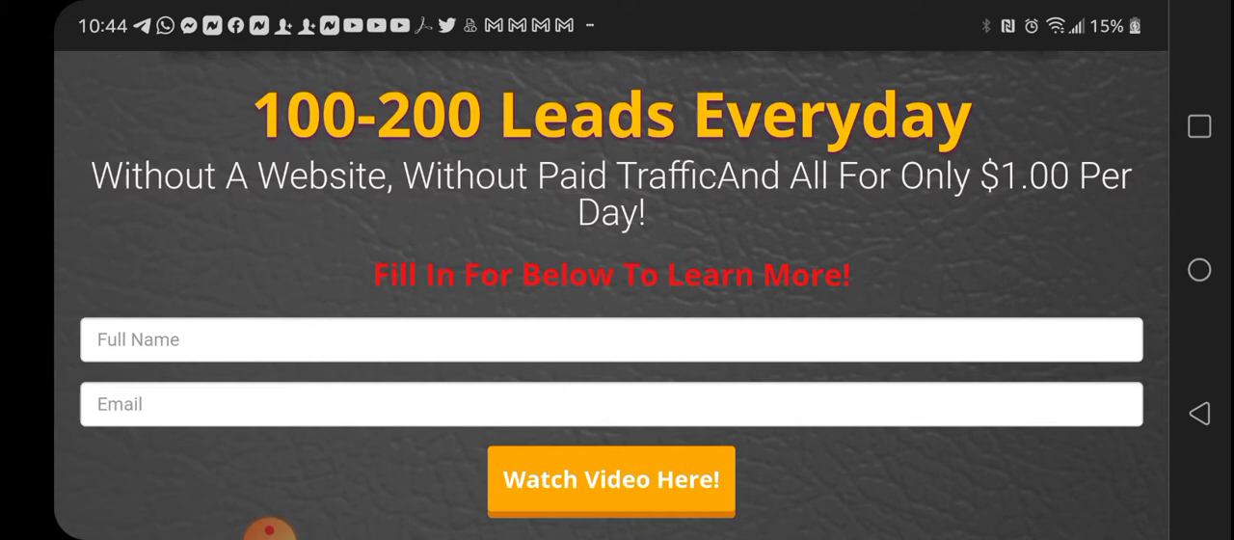
{"action": "scroll", "scroll_direction": "down", "scroll_amount": 3}
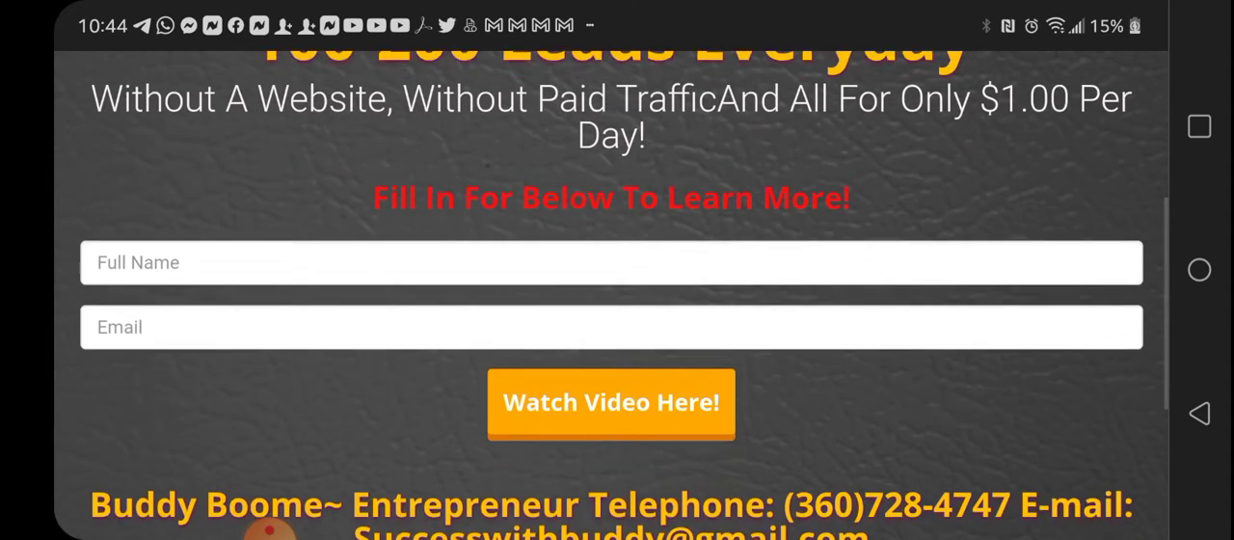
{"action": "scroll", "scroll_direction": "down", "scroll_amount": 3}
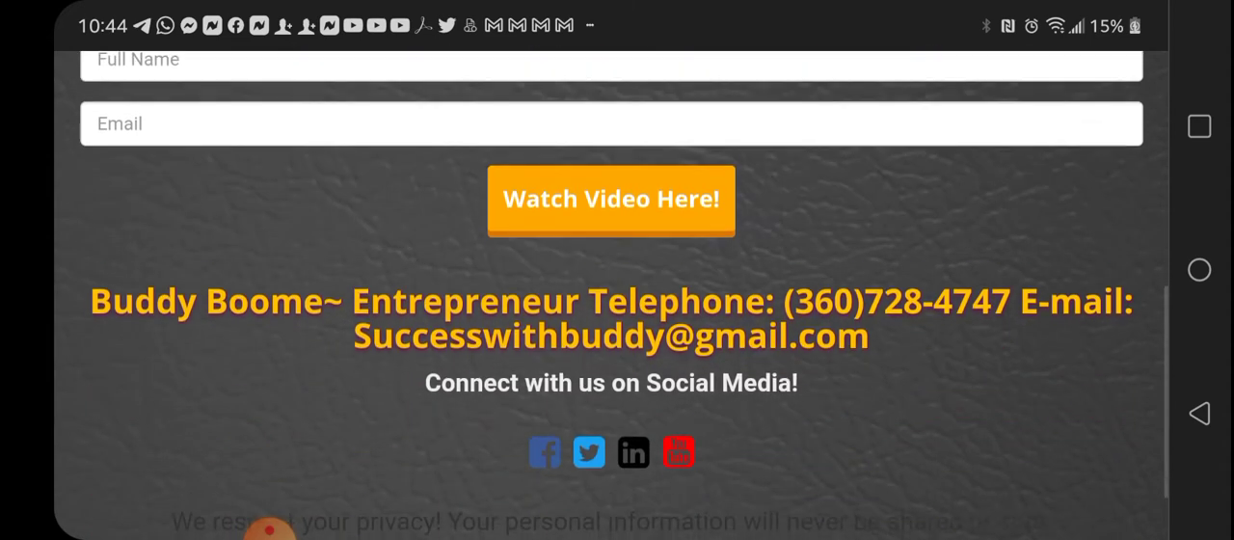
{"action": "scroll", "scroll_direction": "down", "scroll_amount": 3}
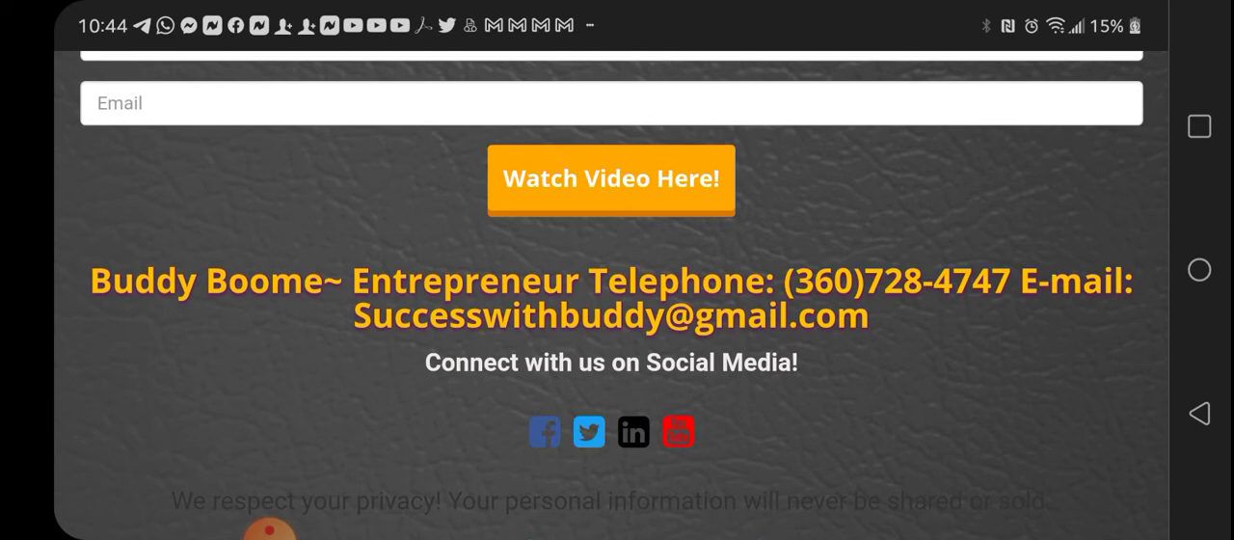
{"action": "scroll", "scroll_direction": "down", "scroll_amount": 3}
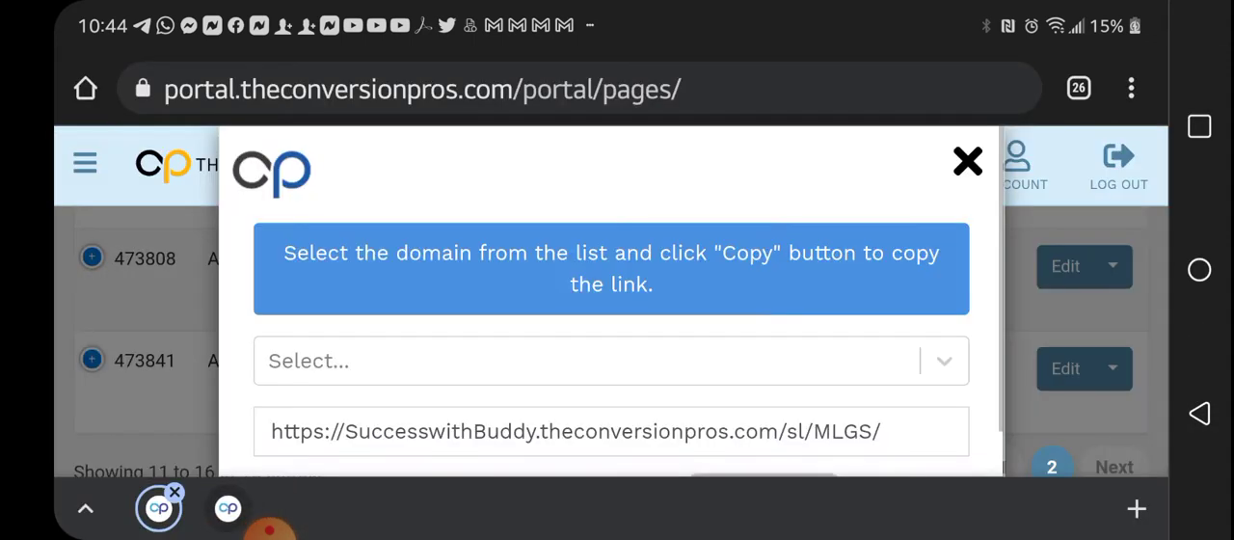
{"action": "left_click", "coordinate": [967, 161]}
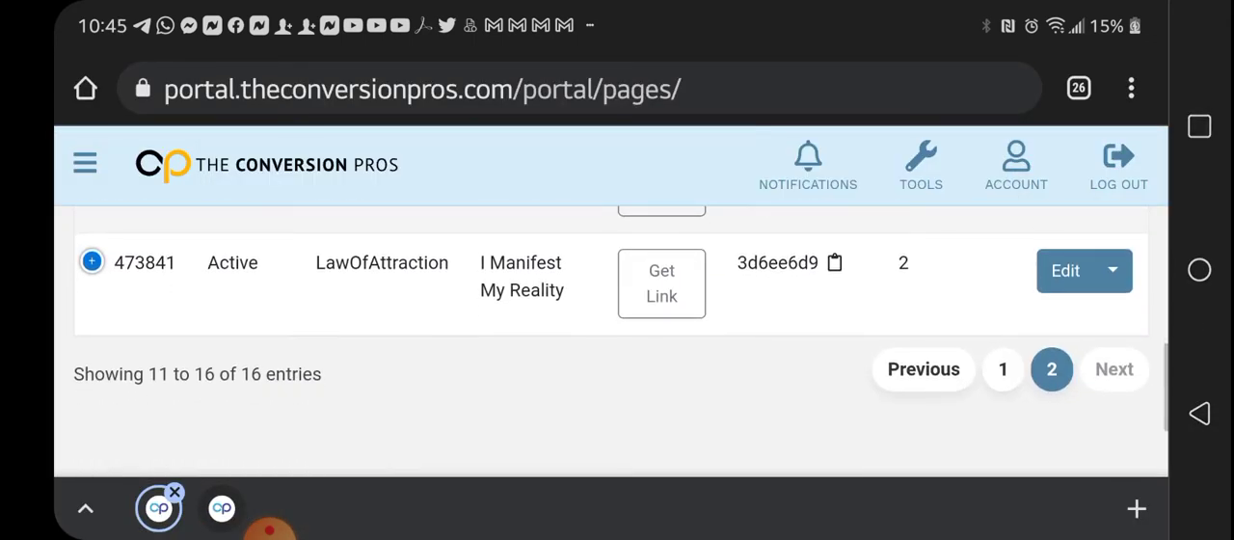
{"action": "left_click", "coordinate": [85, 162]}
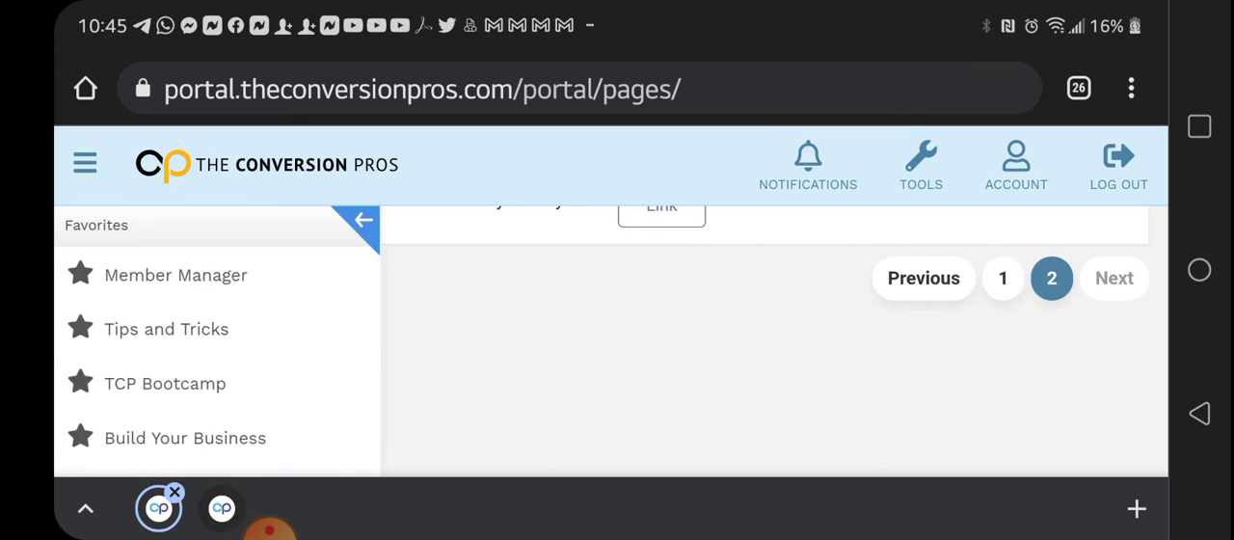
{"action": "scroll", "scroll_direction": "down", "scroll_amount": 3}
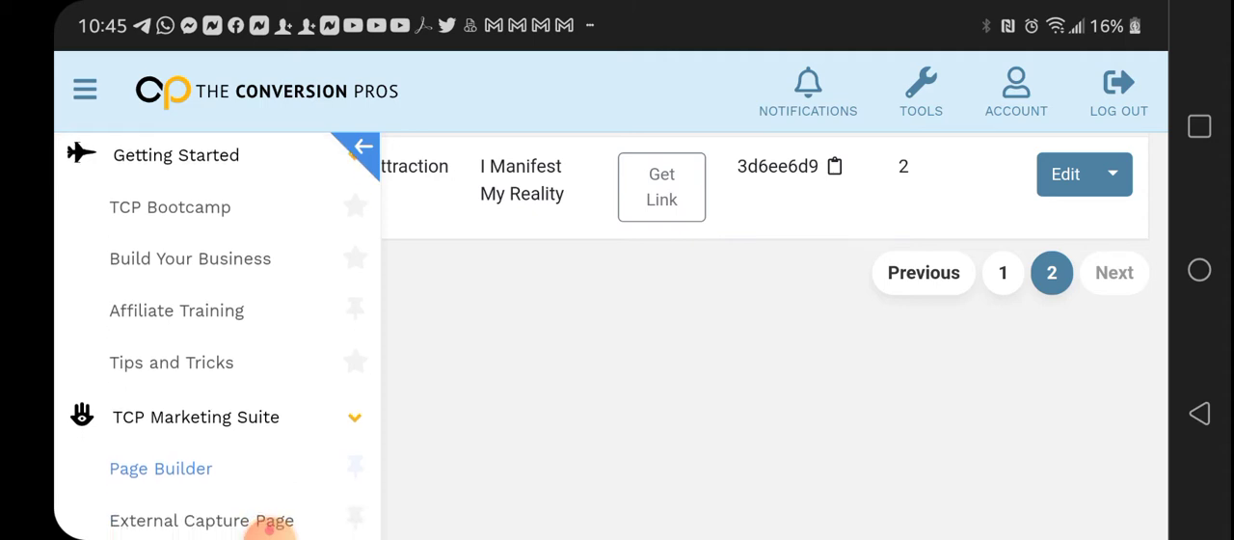
{"action": "scroll", "scroll_direction": "down", "scroll_amount": 3}
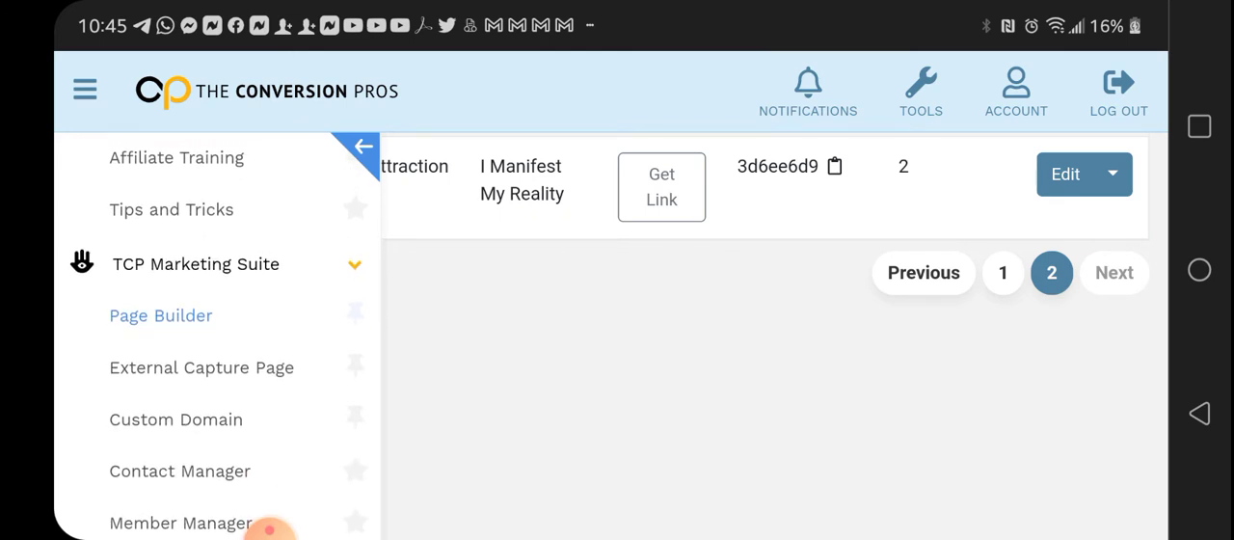
{"action": "scroll", "scroll_direction": "down", "scroll_amount": 3}
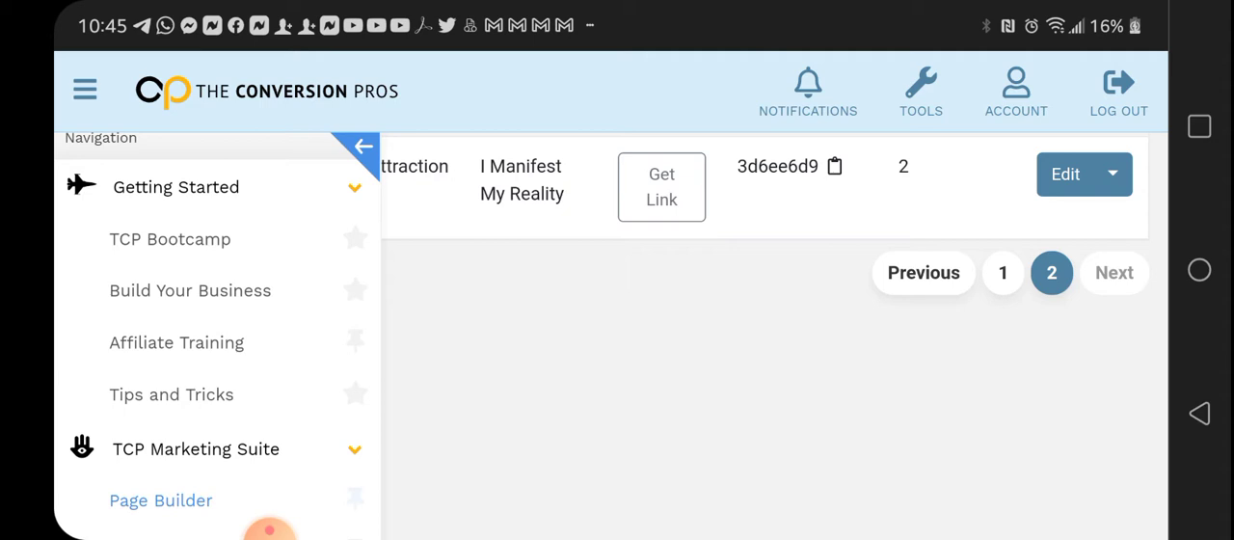
{"action": "scroll", "scroll_direction": "down", "scroll_amount": 3}
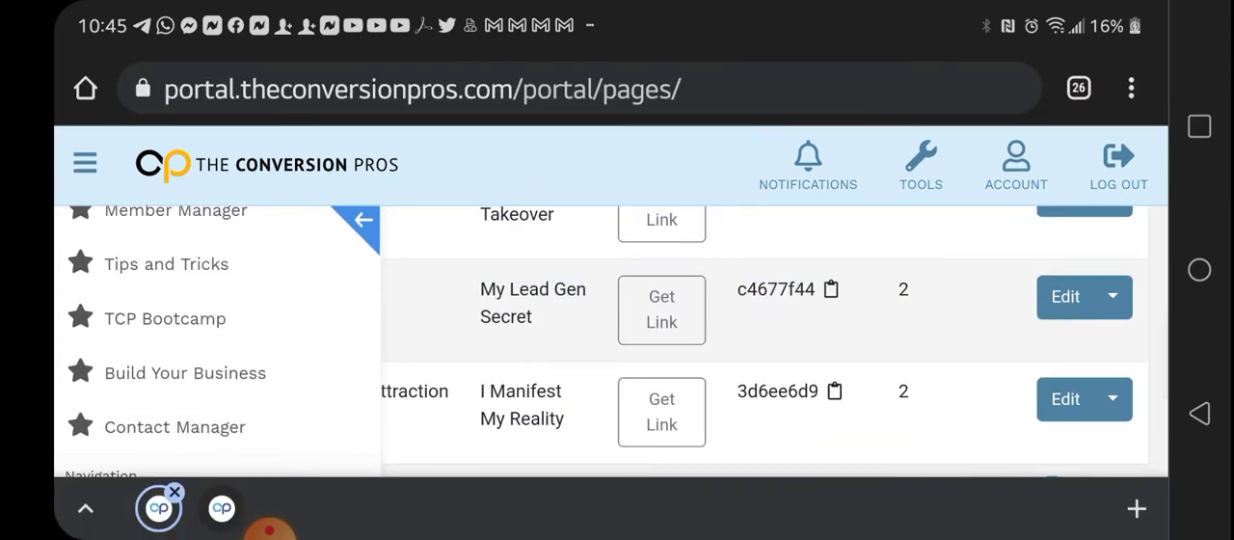
{"action": "scroll", "scroll_direction": "down", "scroll_amount": 3}
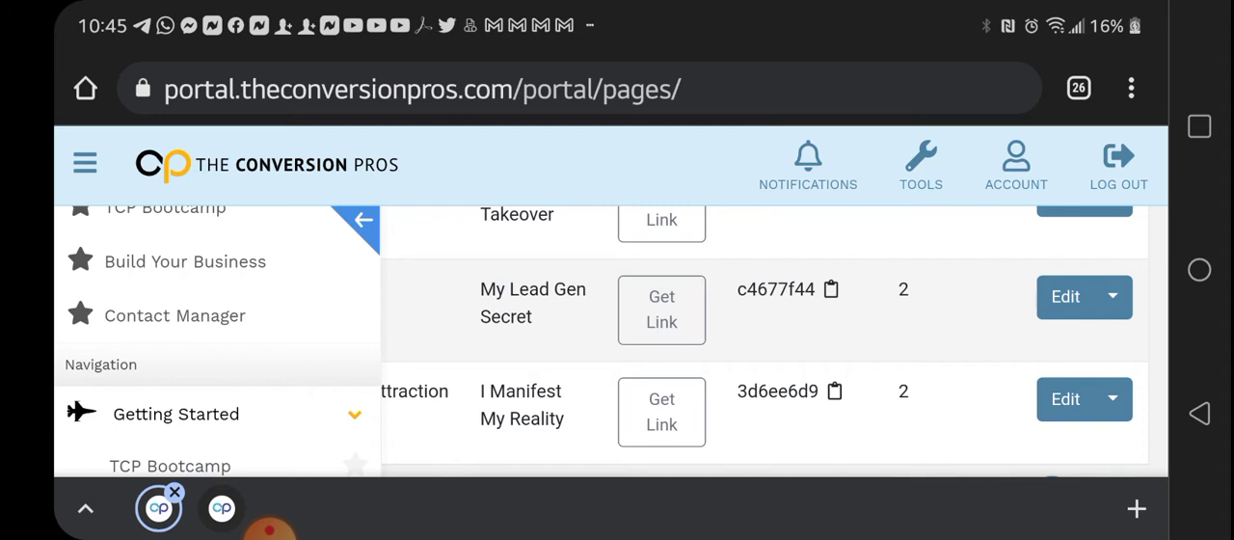
{"action": "scroll", "scroll_direction": "down", "scroll_amount": 3}
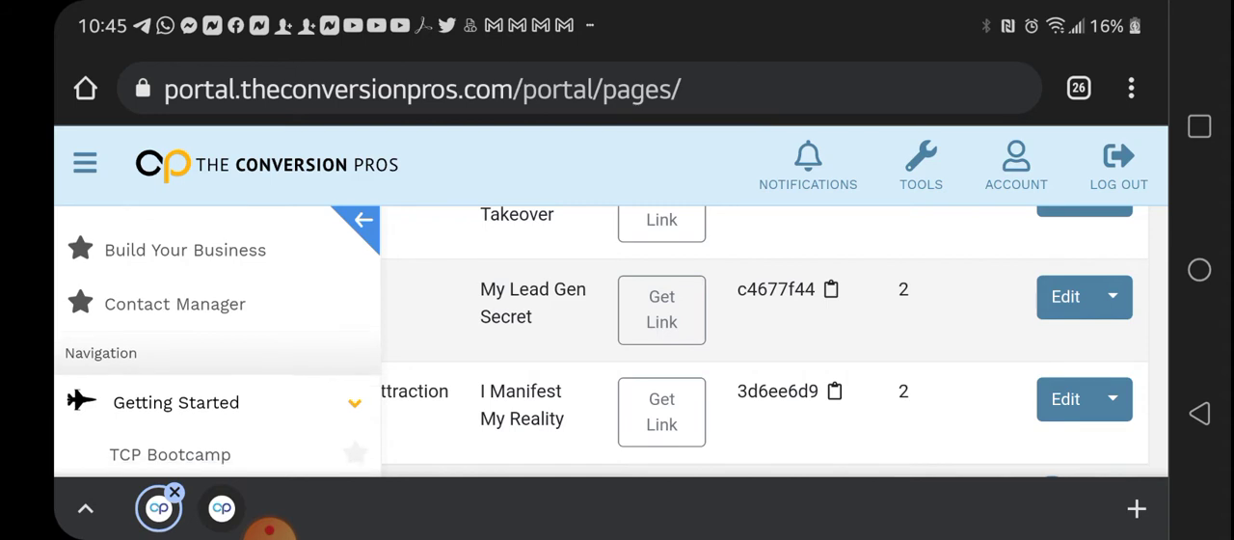
{"action": "scroll", "scroll_direction": "down", "scroll_amount": 3}
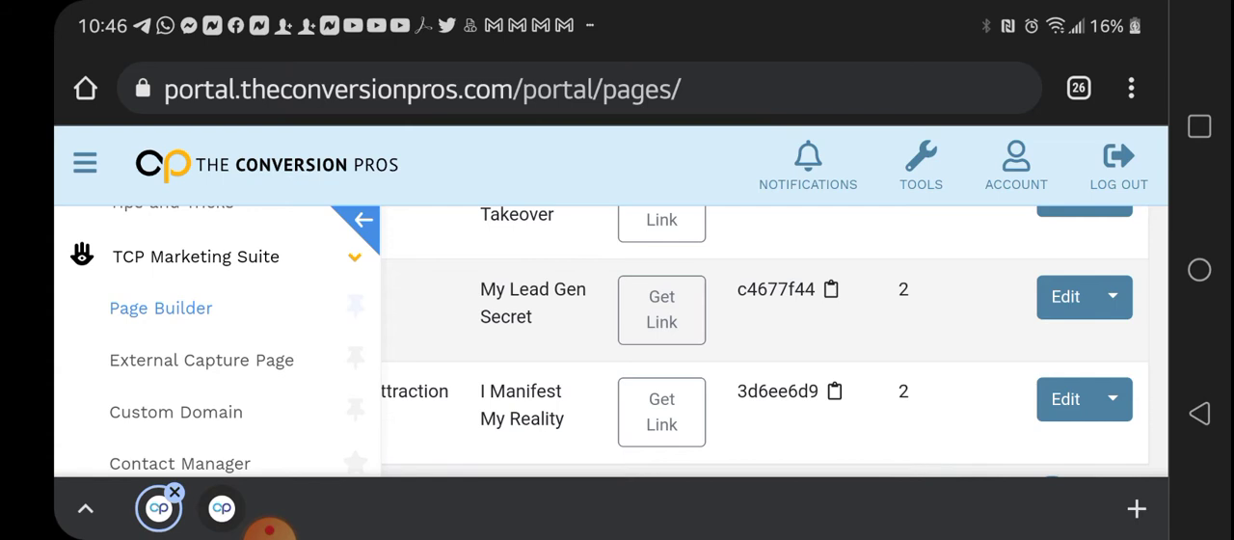
{"action": "scroll", "scroll_direction": "down", "scroll_amount": 3}
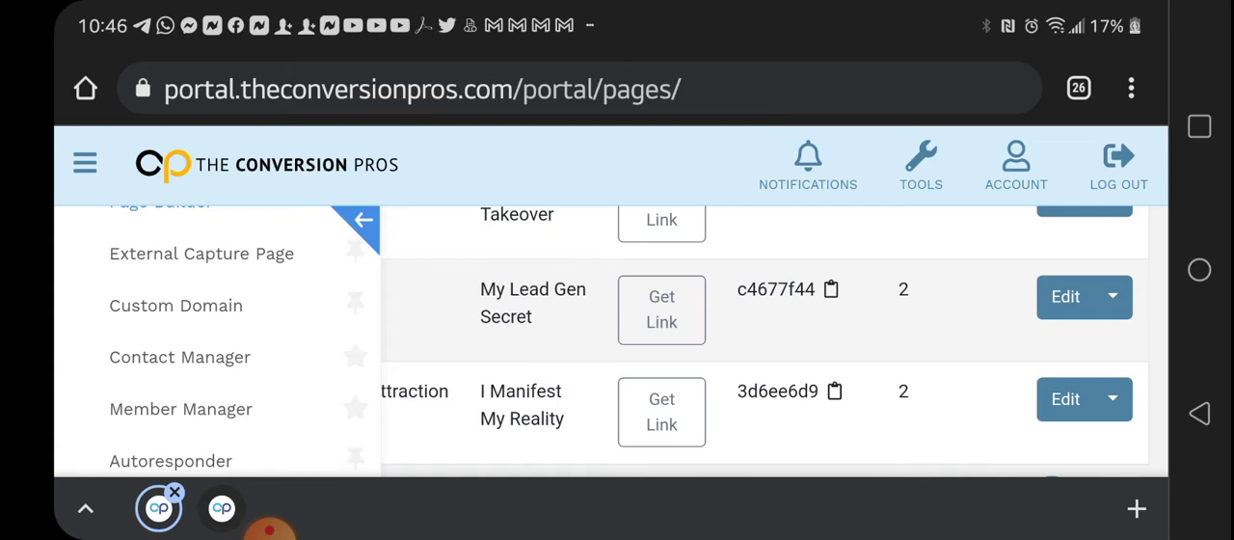
{"action": "scroll", "scroll_direction": "down", "scroll_amount": 3}
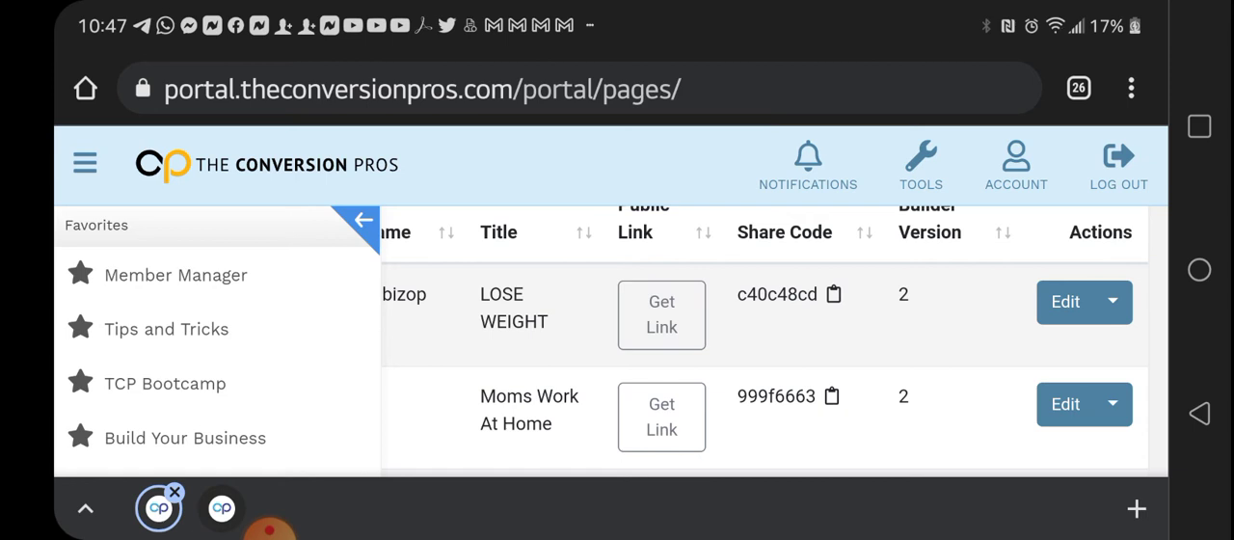
{"action": "scroll", "scroll_direction": "down", "scroll_amount": 3}
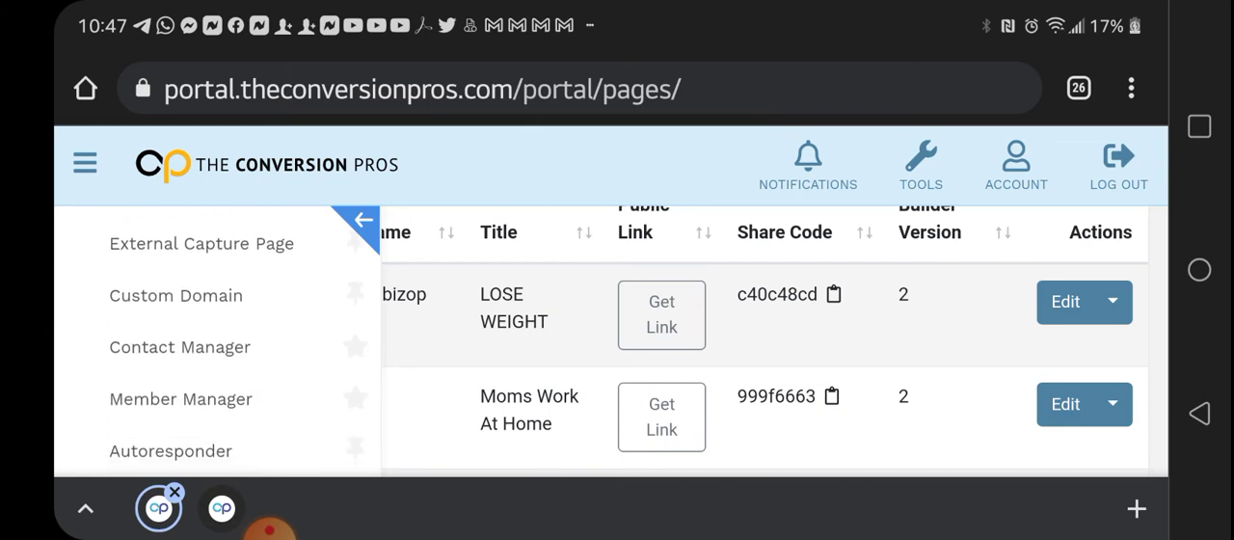
{"action": "scroll", "scroll_direction": "down", "scroll_amount": 3}
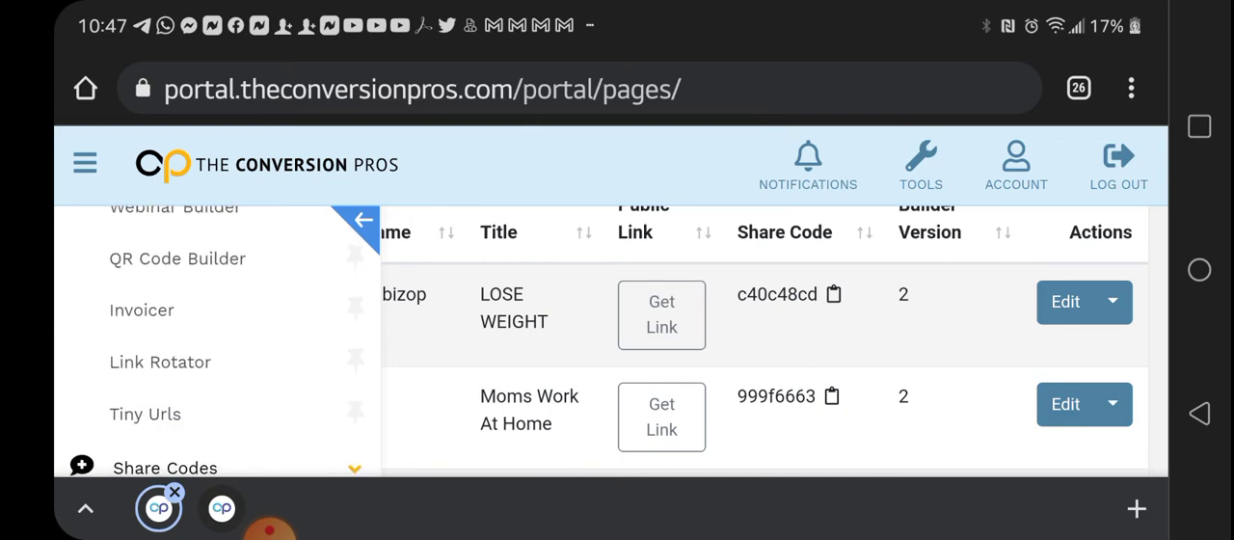
{"action": "scroll", "scroll_direction": "down", "scroll_amount": 3}
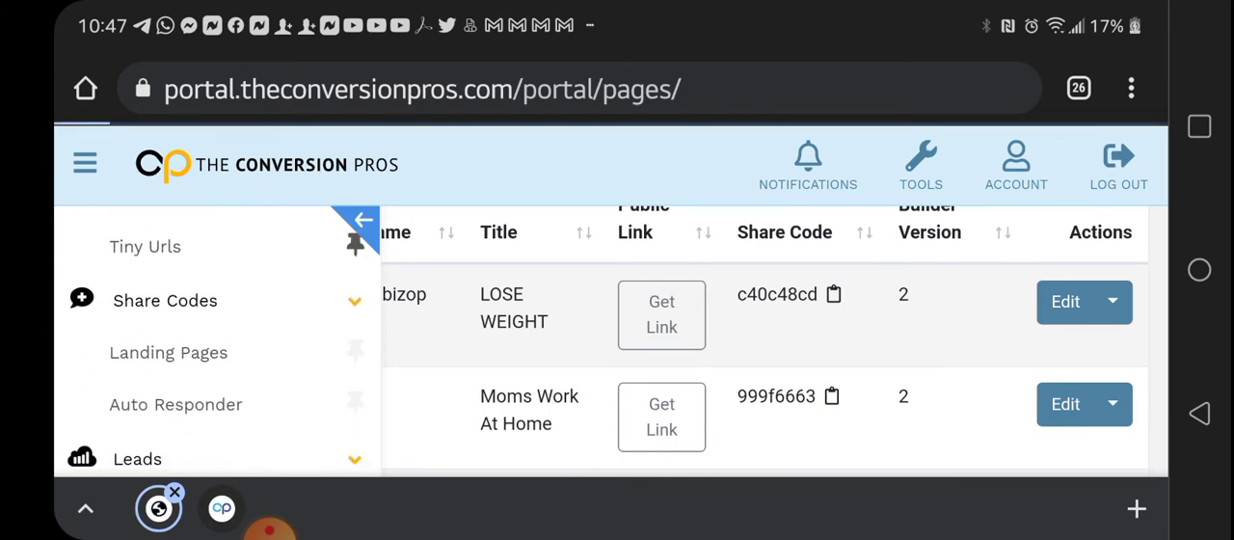
Open Tiny Urls, then reopen the navigation panel and scroll down to Share Codes.
{"action": "left_click", "coordinate": [145, 246]}
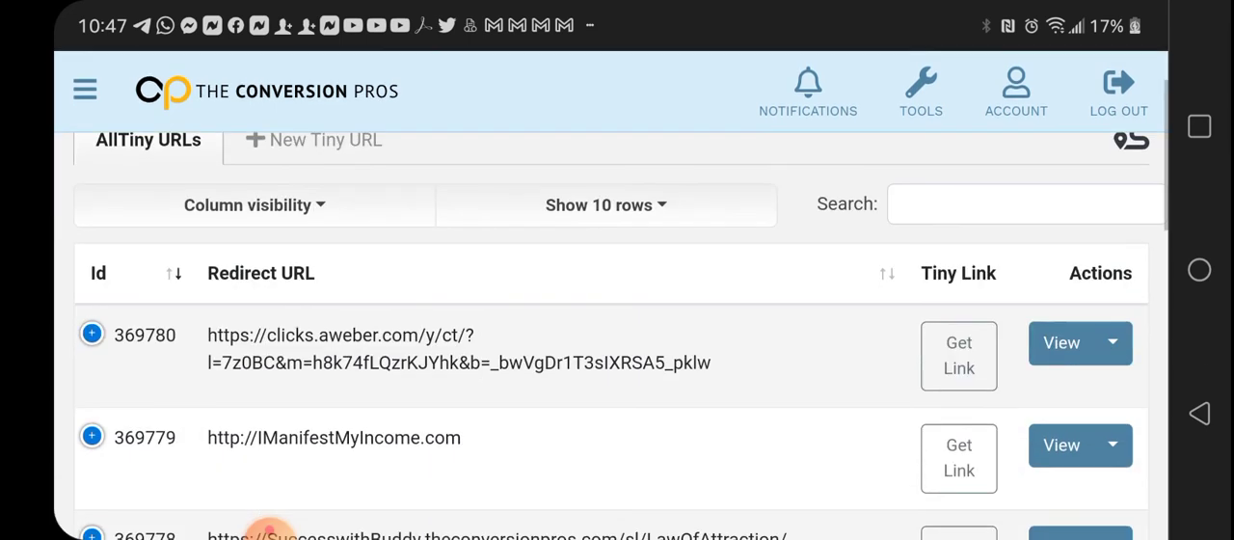
{"action": "left_click", "coordinate": [83, 90]}
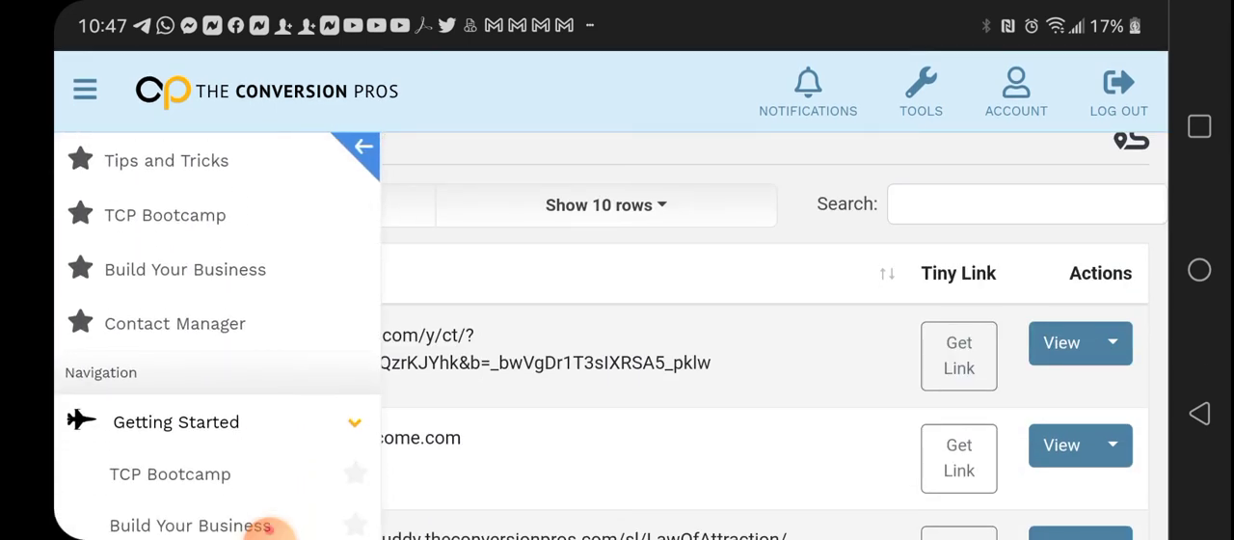
{"action": "scroll", "scroll_direction": "down", "scroll_amount": 3}
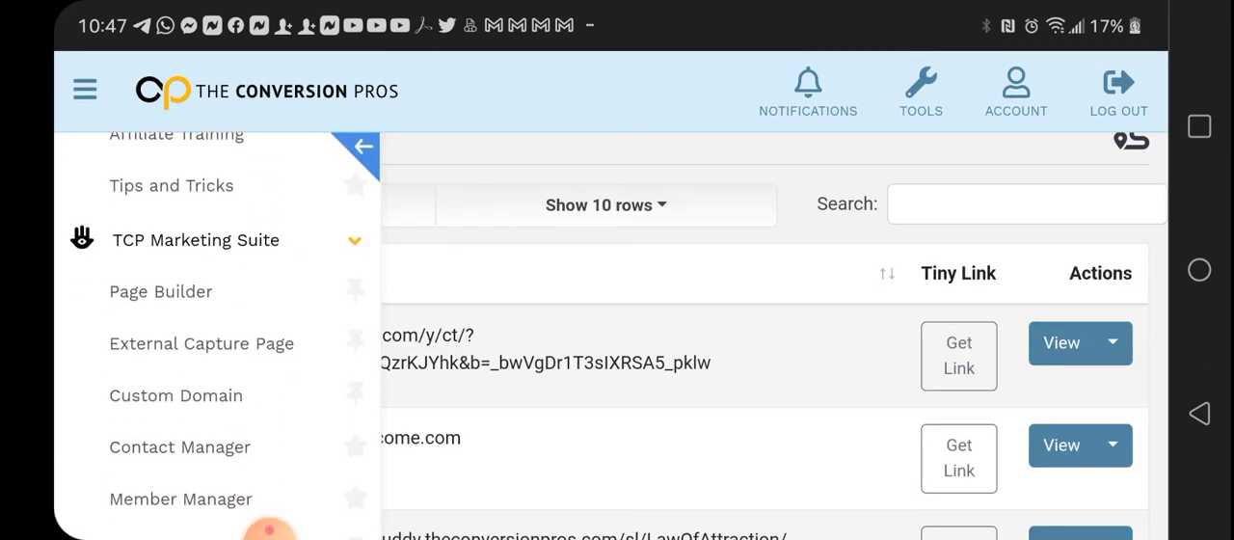
{"action": "scroll", "scroll_direction": "down", "scroll_amount": 3}
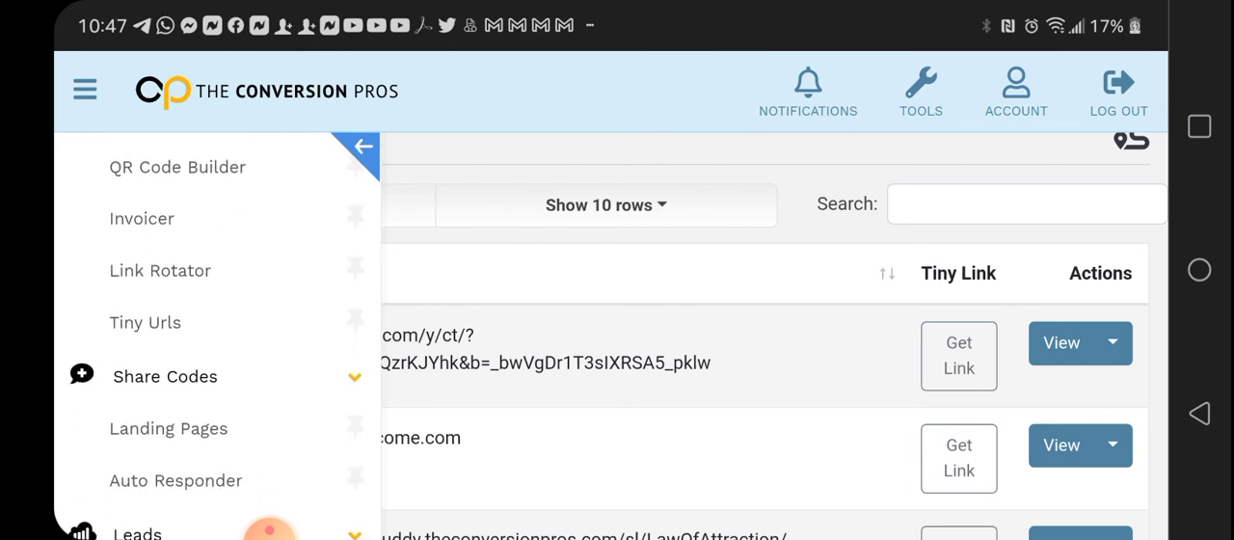
{"action": "scroll", "scroll_direction": "down", "scroll_amount": 3}
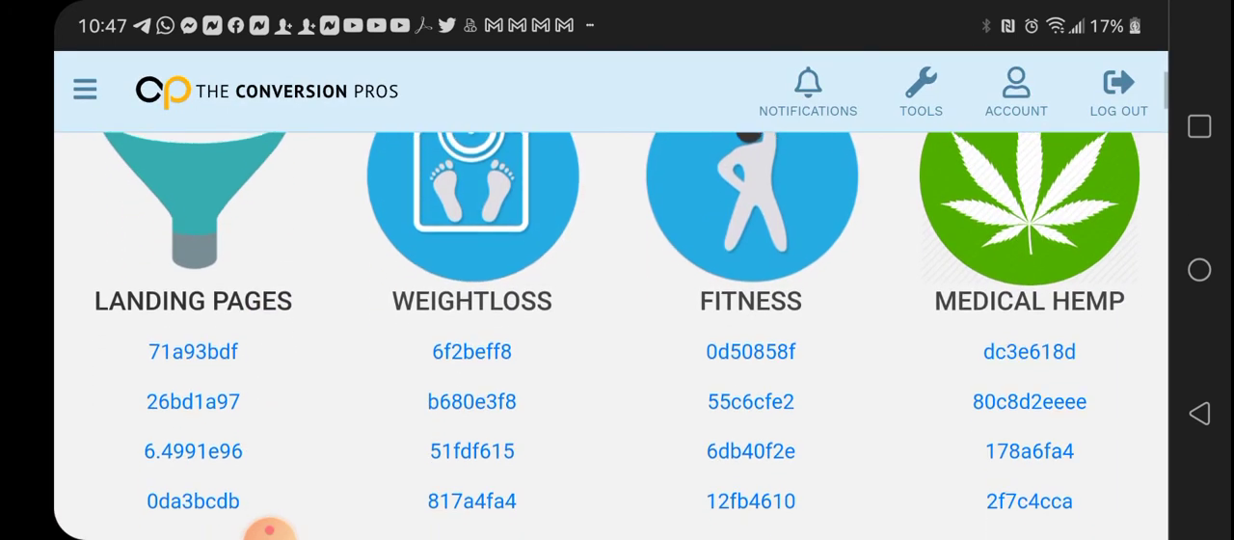
{"action": "scroll", "scroll_direction": "down", "scroll_amount": 3}
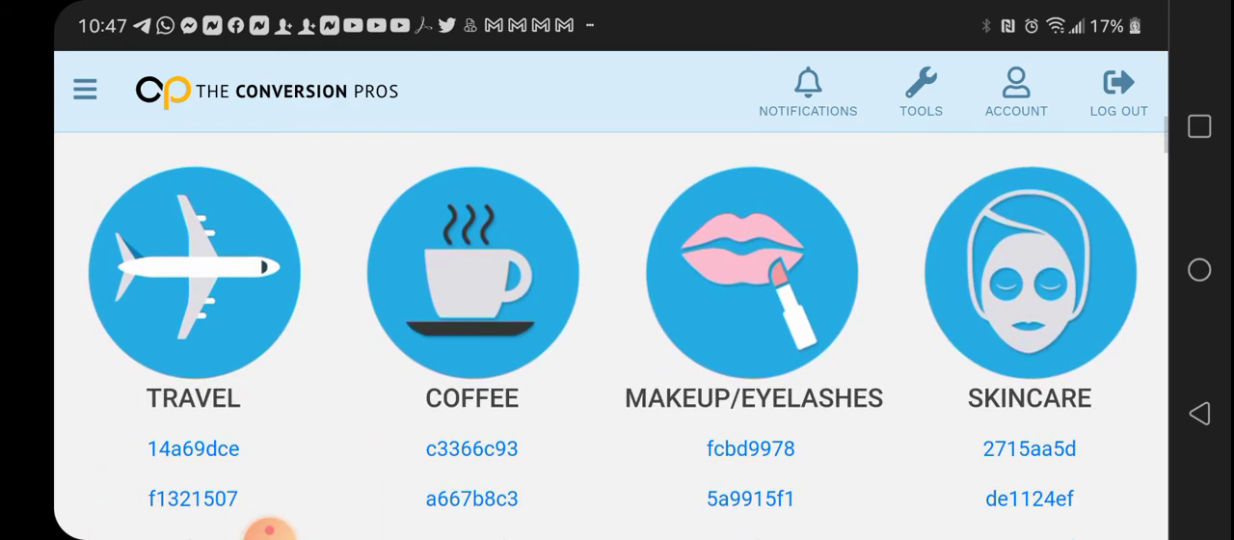
{"action": "scroll", "scroll_direction": "down", "scroll_amount": 3}
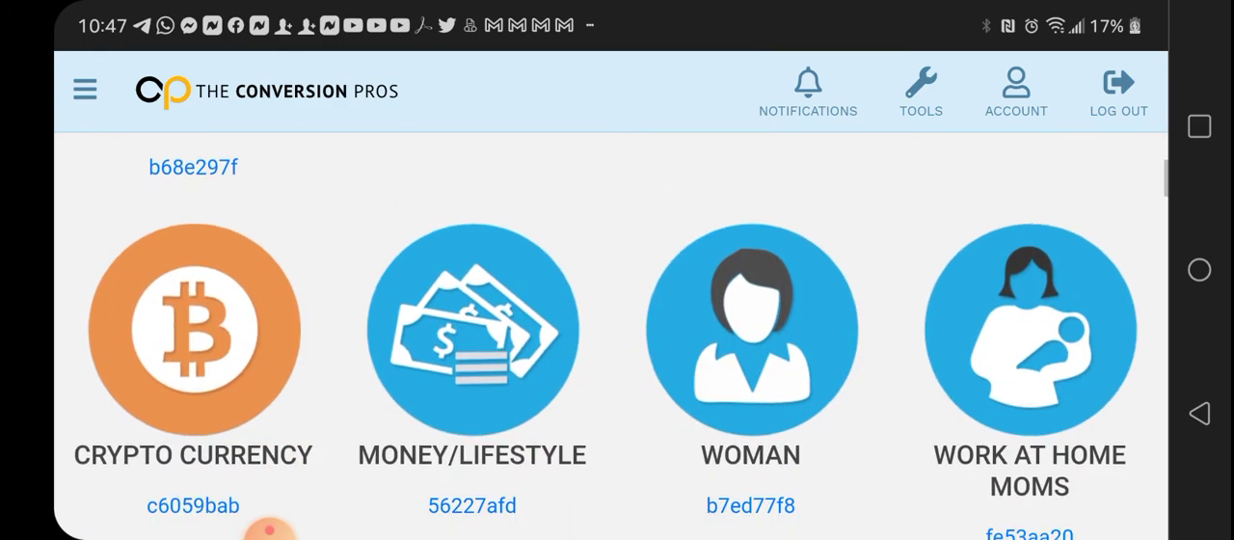
{"action": "scroll", "scroll_direction": "down", "scroll_amount": 3}
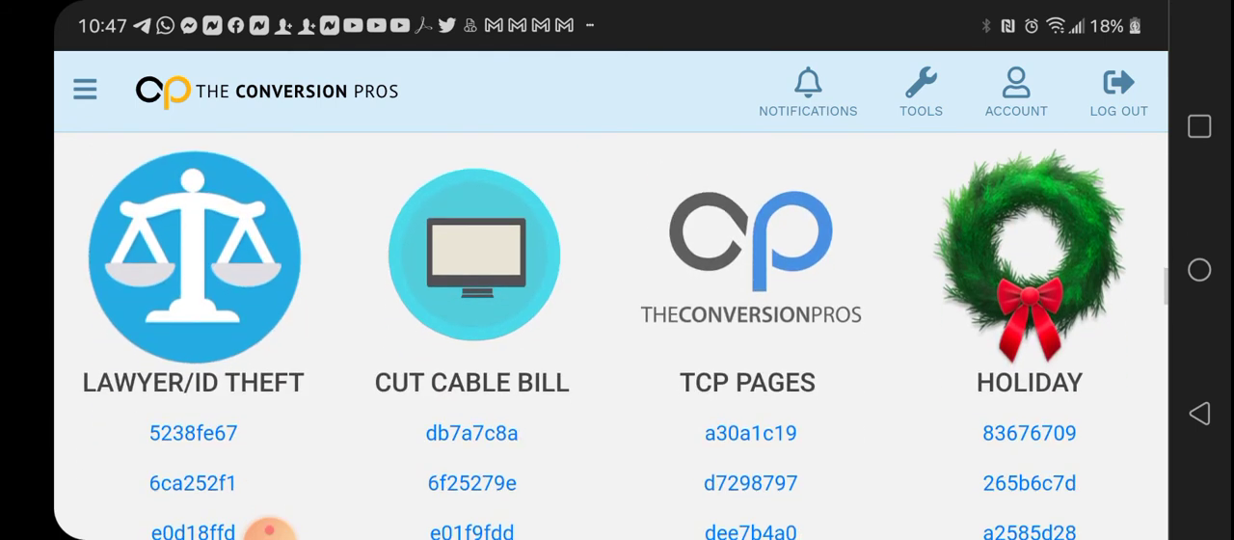
{"action": "scroll", "scroll_direction": "down", "scroll_amount": 3}
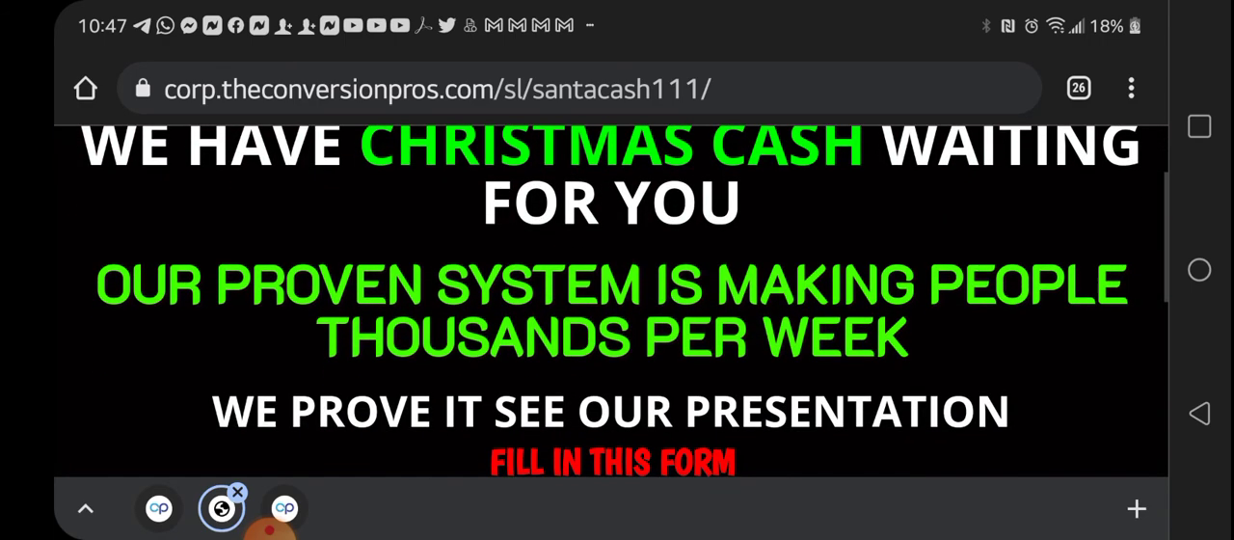
Scroll the santacash111 holiday page past the festive hero image to the presentation sign-up prompt.
{"action": "scroll", "scroll_direction": "down", "scroll_amount": 3}
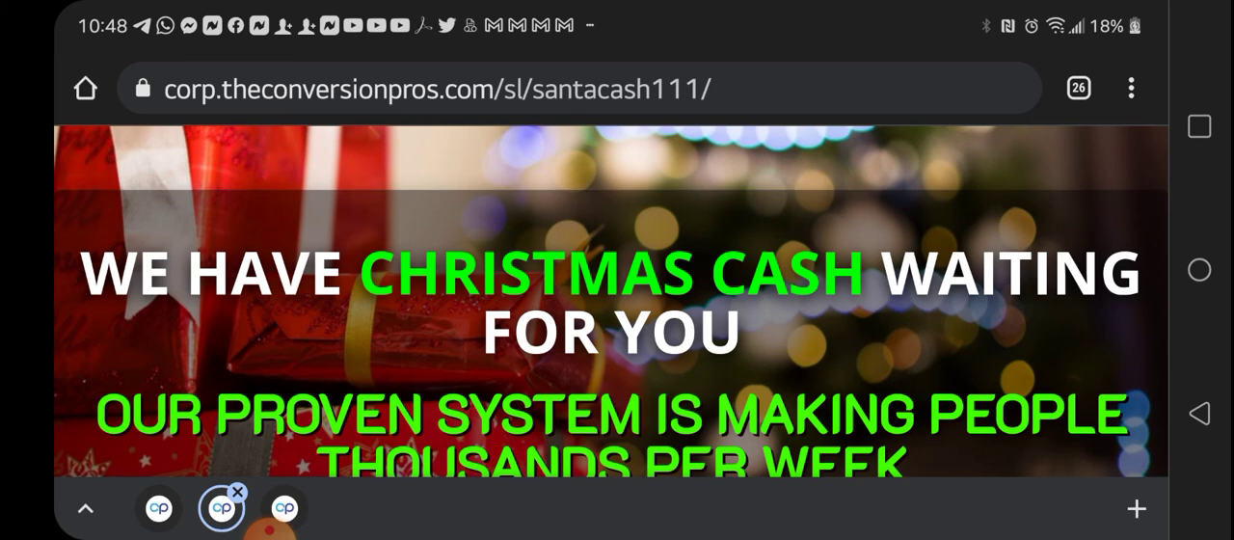
{"action": "scroll", "scroll_direction": "down", "scroll_amount": 3}
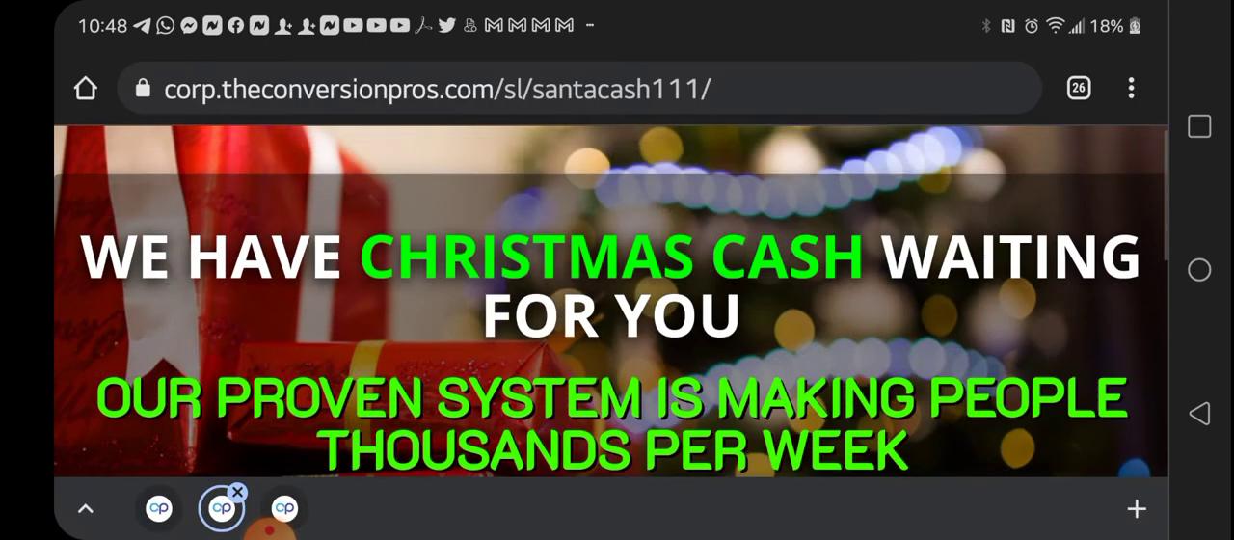
{"action": "scroll", "scroll_direction": "down", "scroll_amount": 3}
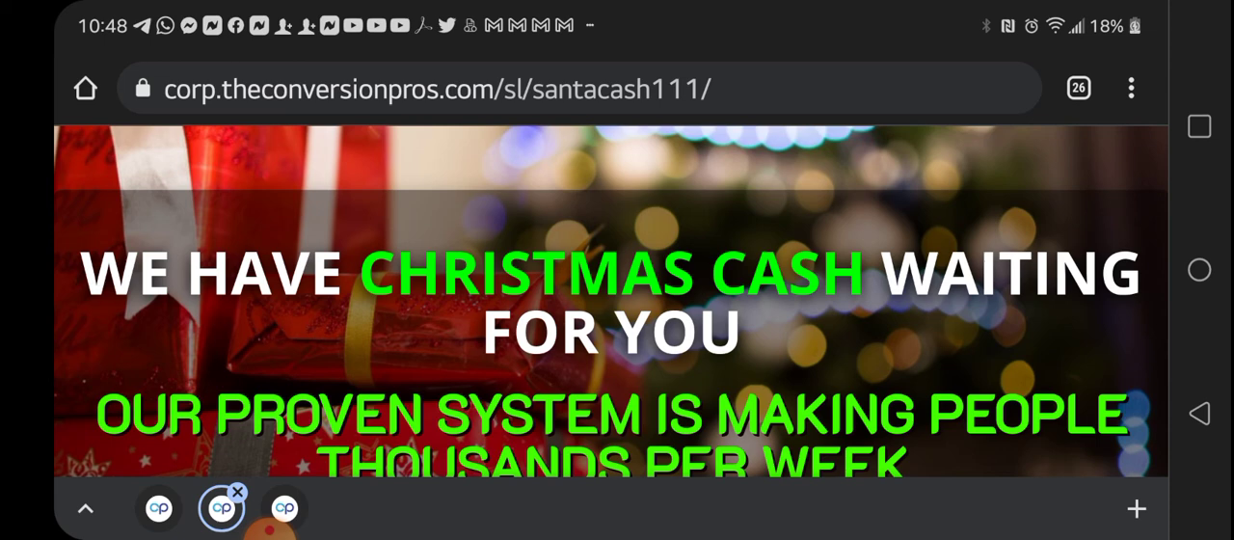
{"action": "scroll", "scroll_direction": "down", "scroll_amount": 3}
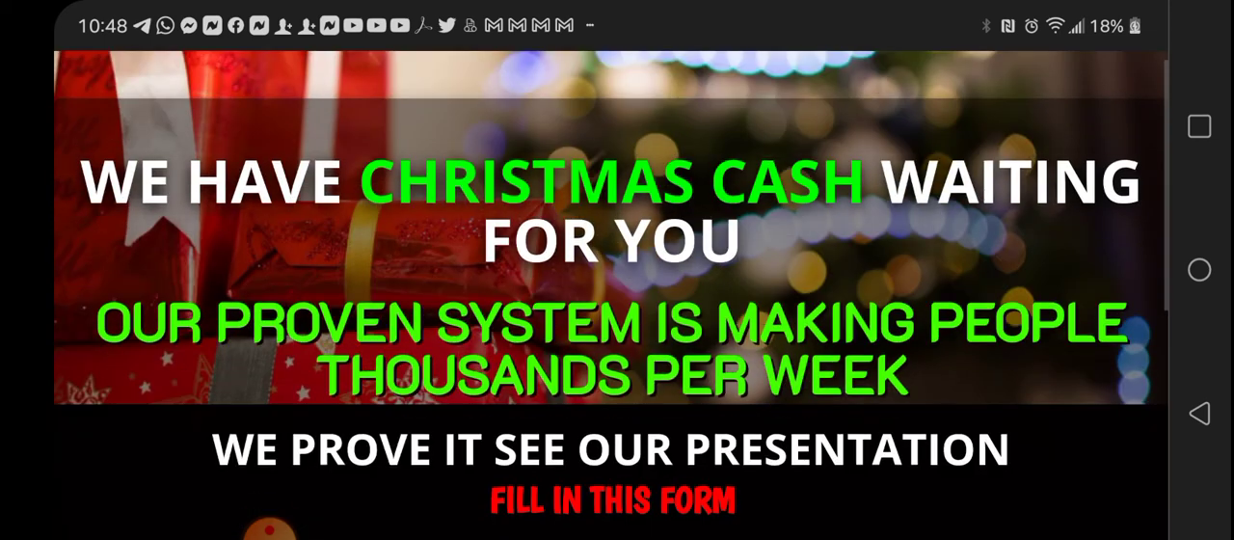